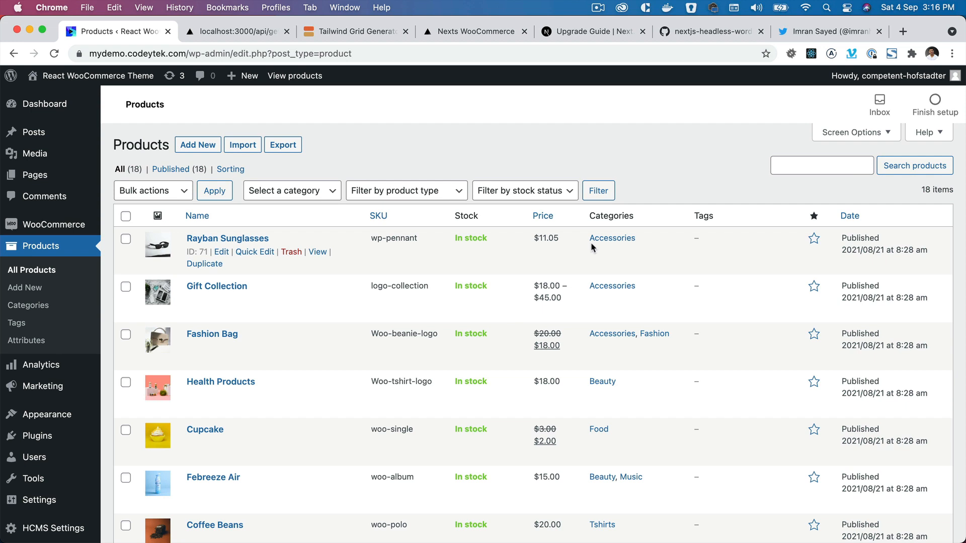
pyautogui.moveTo(523, 77)
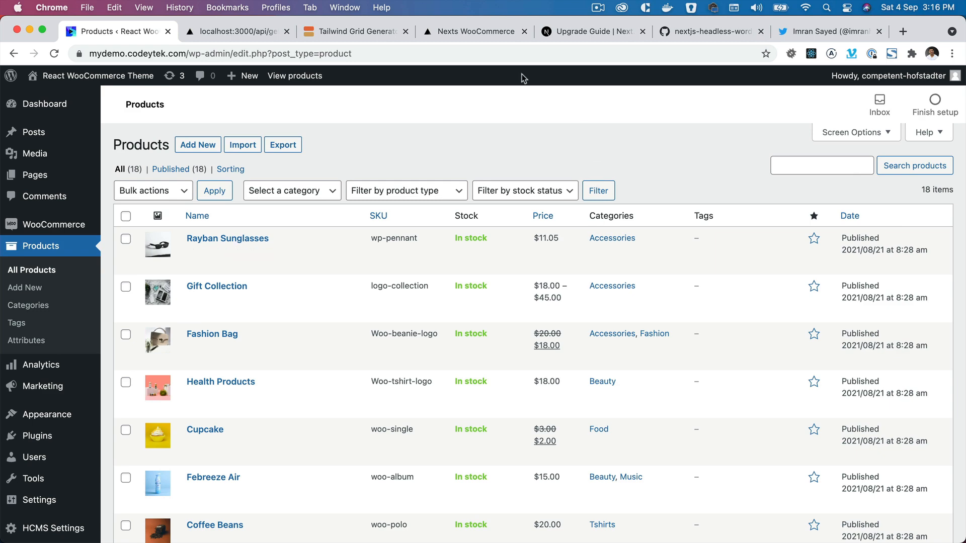
# - Review the get-products API response, then view the localhost:3000 WooNext storefront listing products
pyautogui.click(237, 31)
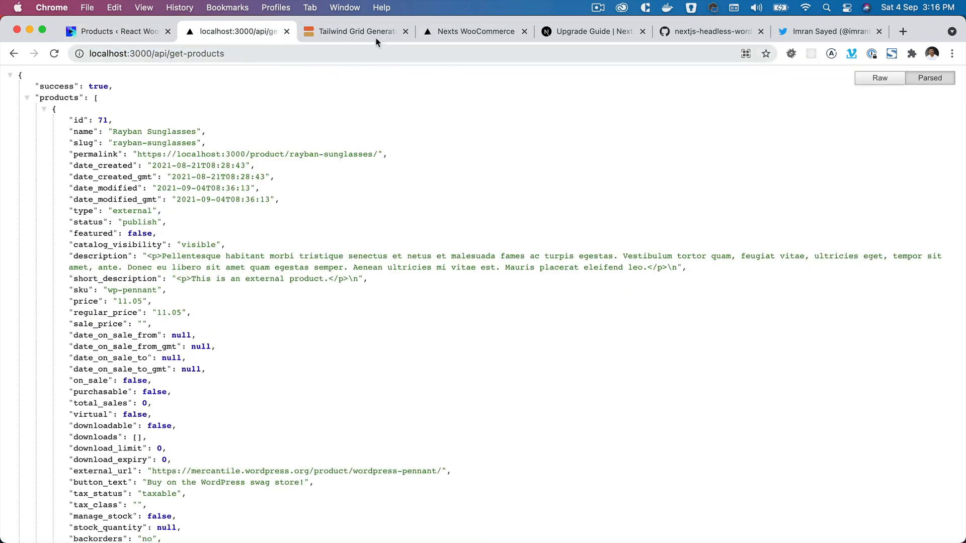
pyautogui.click(474, 31)
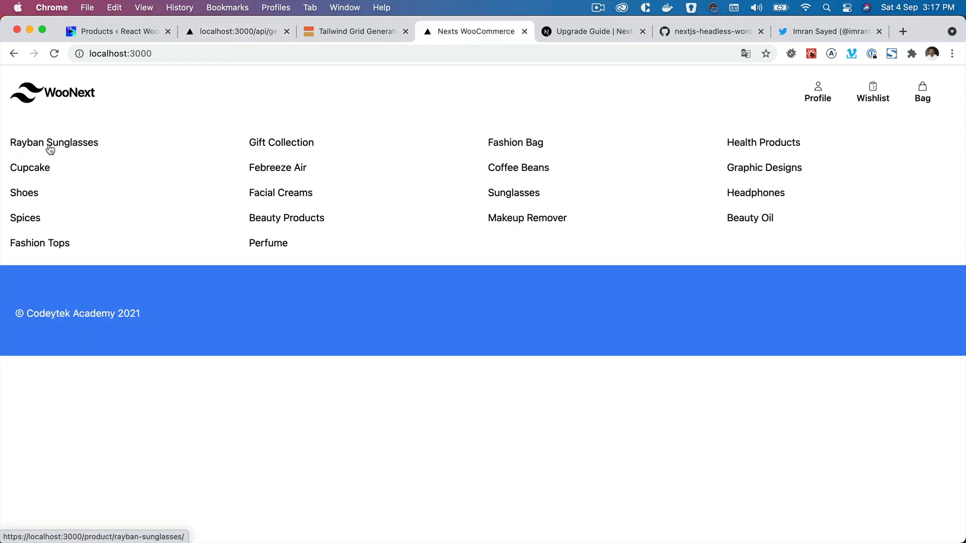
pyautogui.moveTo(801, 161)
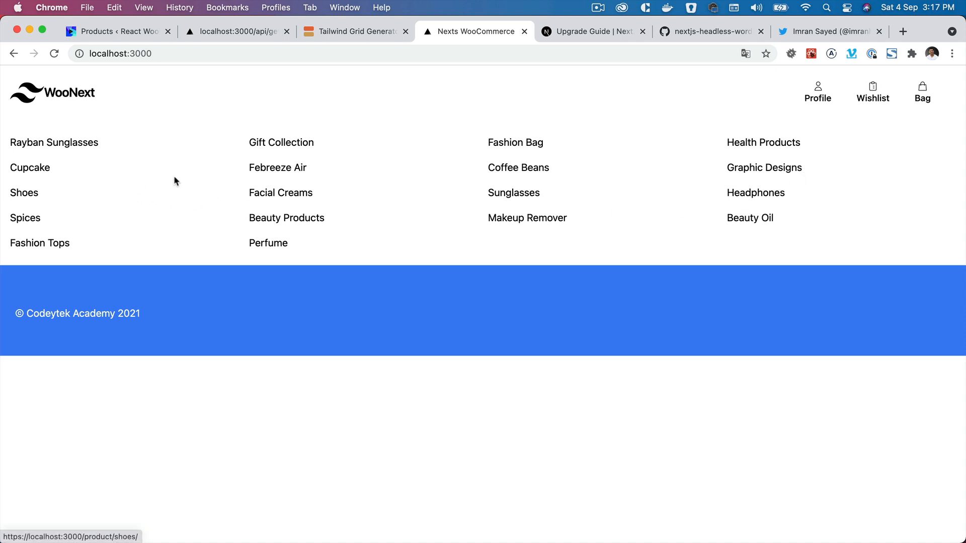
pyautogui.moveTo(412, 138)
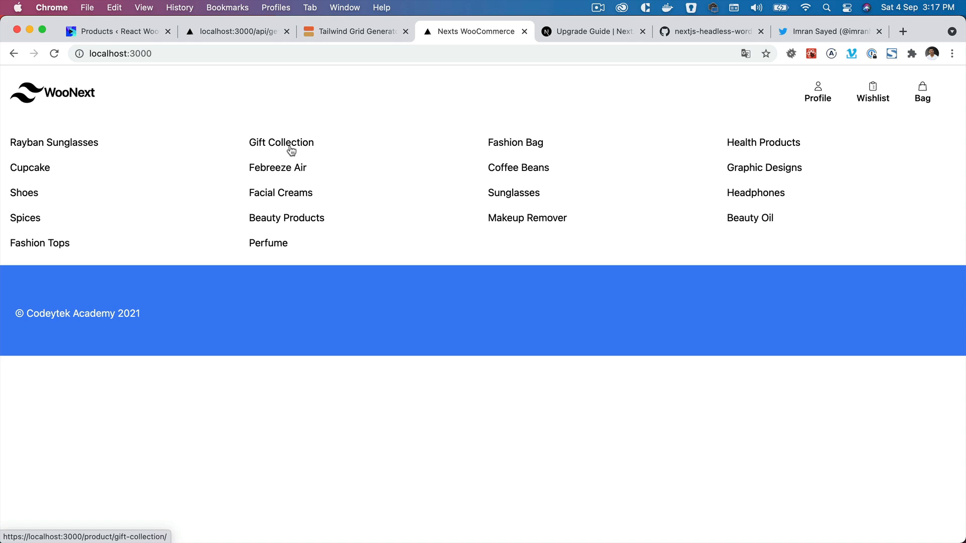
pyautogui.moveTo(304, 157)
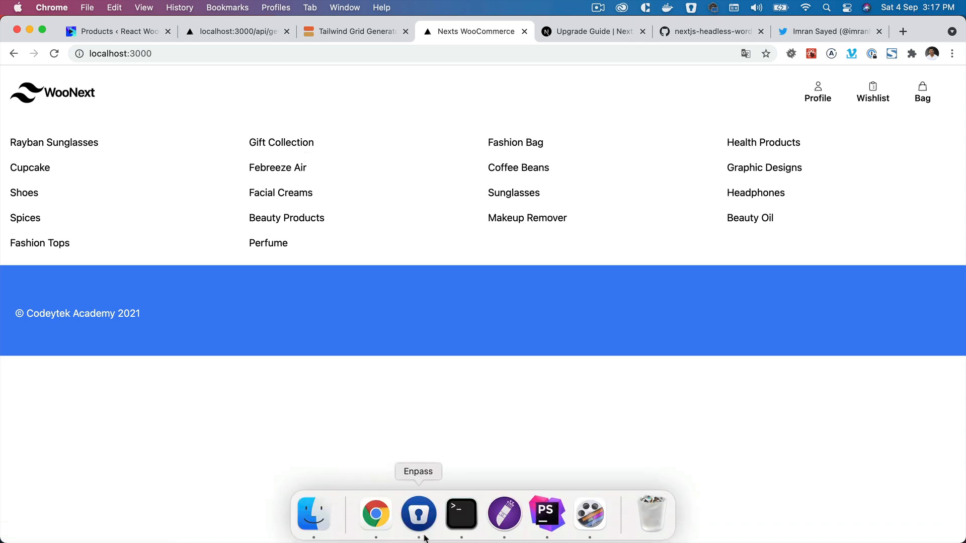
# - Check the products component in PhpStorm, visit the GitHub repo for the reference image component, and return to the editor
pyautogui.click(545, 513)
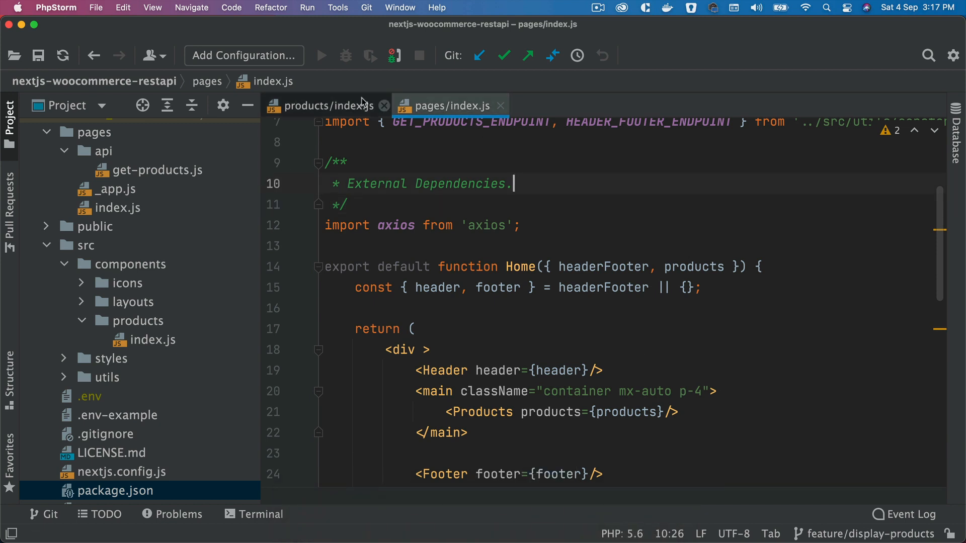
pyautogui.click(320, 106)
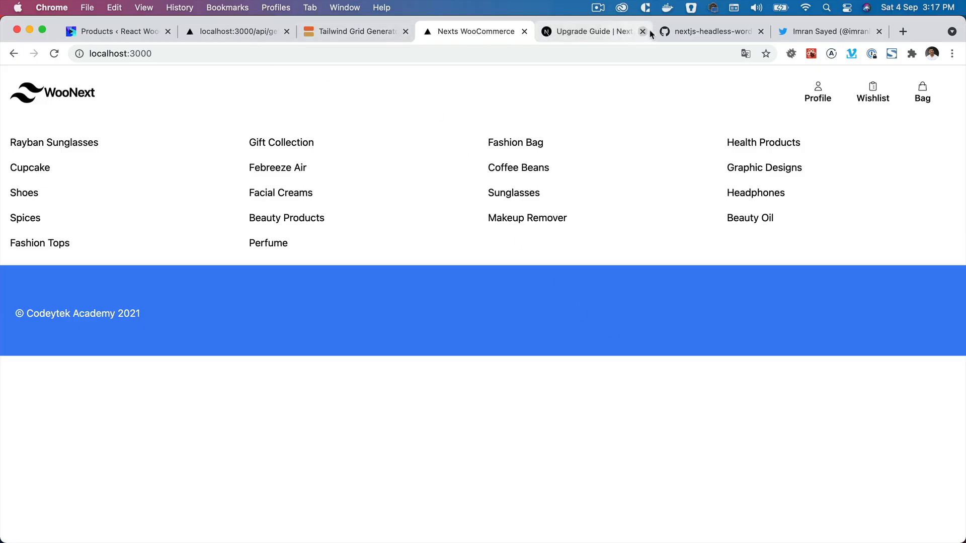
pyautogui.click(709, 32)
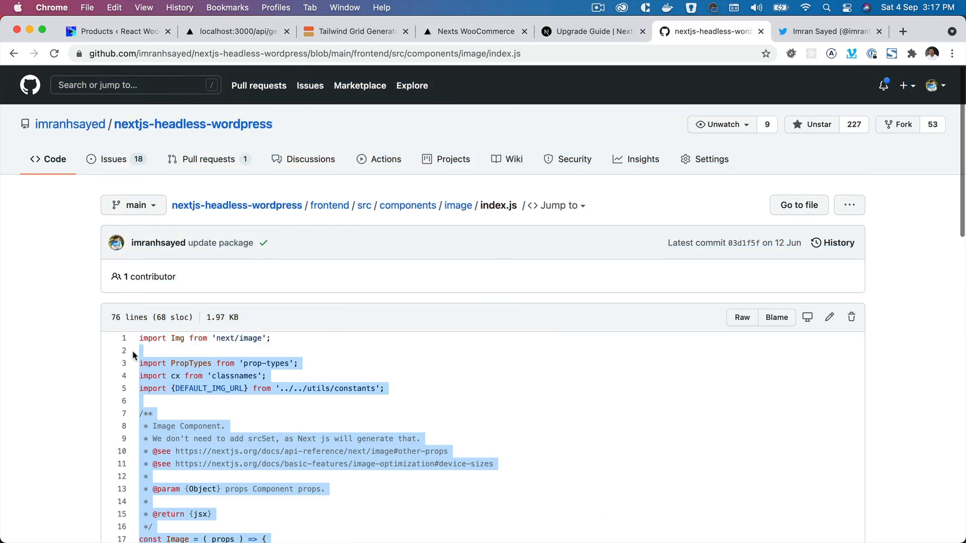
pyautogui.click(490, 399)
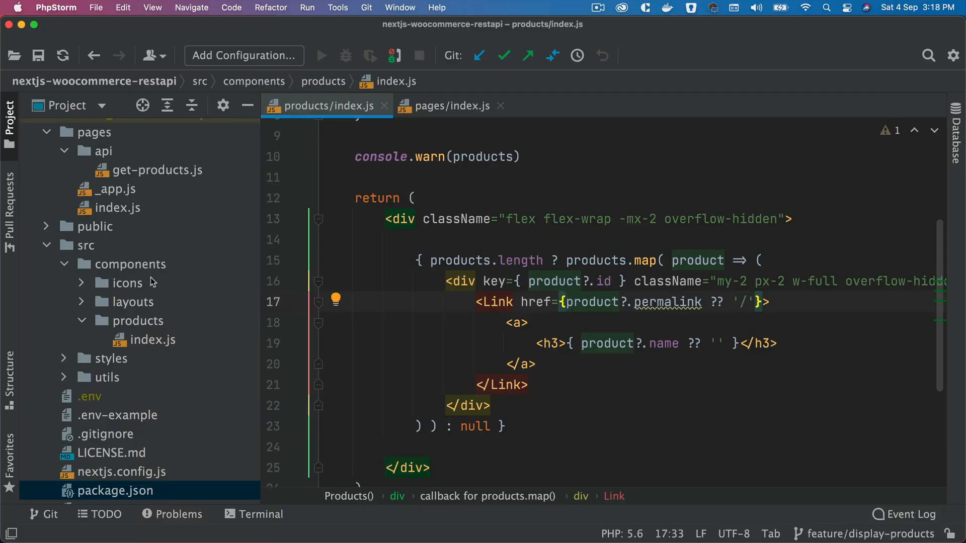
pyautogui.moveTo(157, 323)
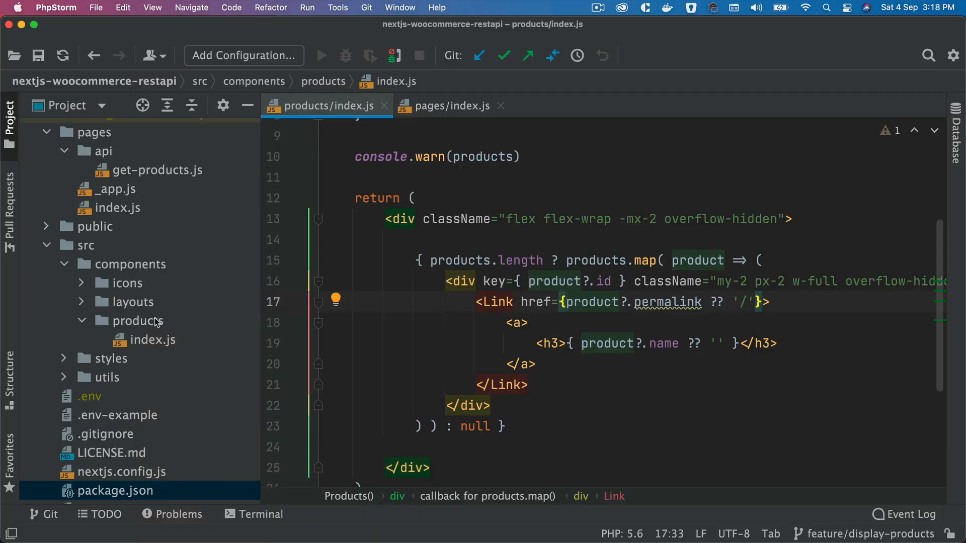
# - Create an 'image' directory under src/components with a new empty index.js file
pyautogui.click(127, 264)
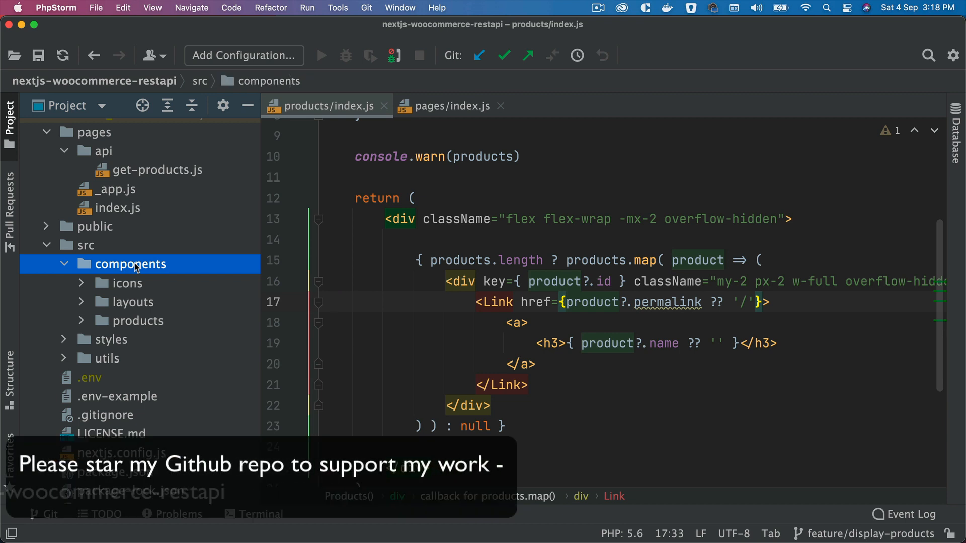
pyautogui.write('imag')
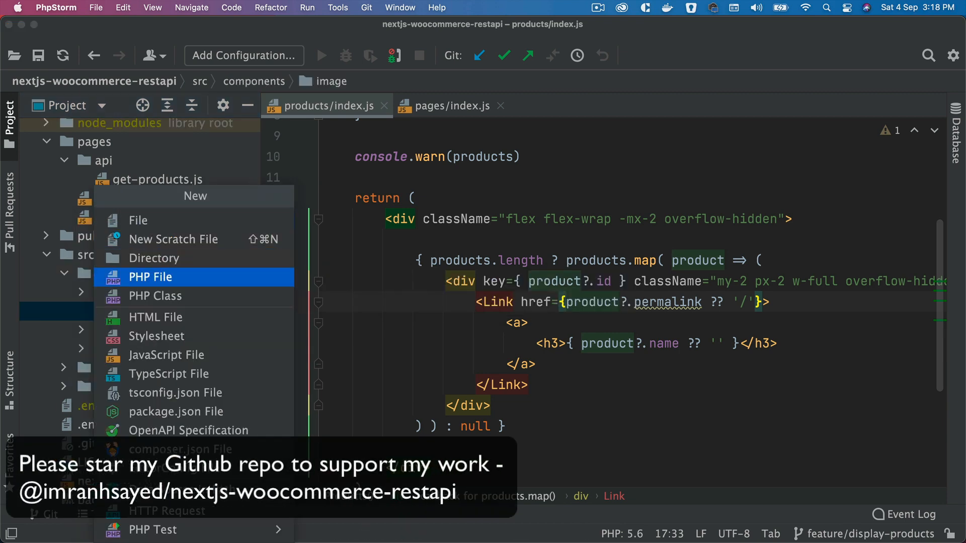
pyautogui.click(166, 355)
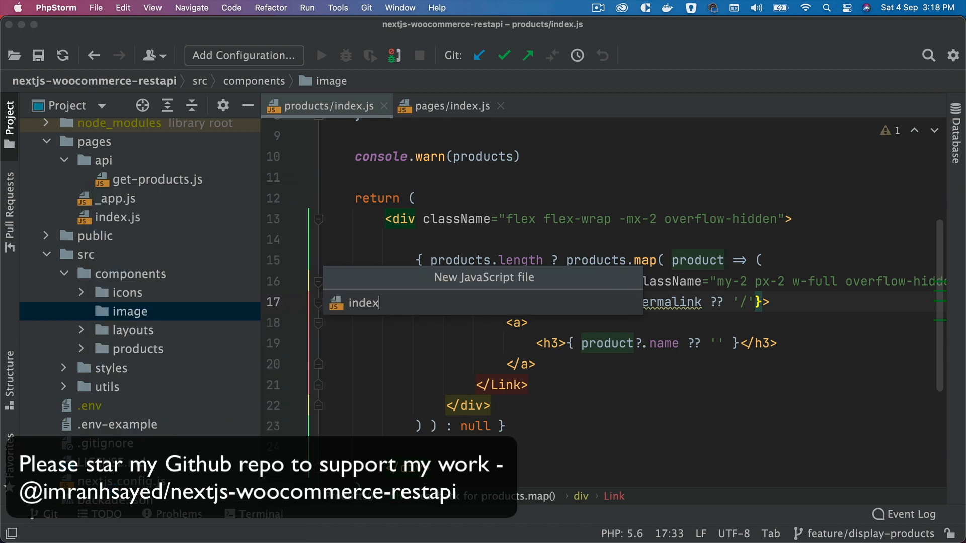
pyautogui.press('Enter')
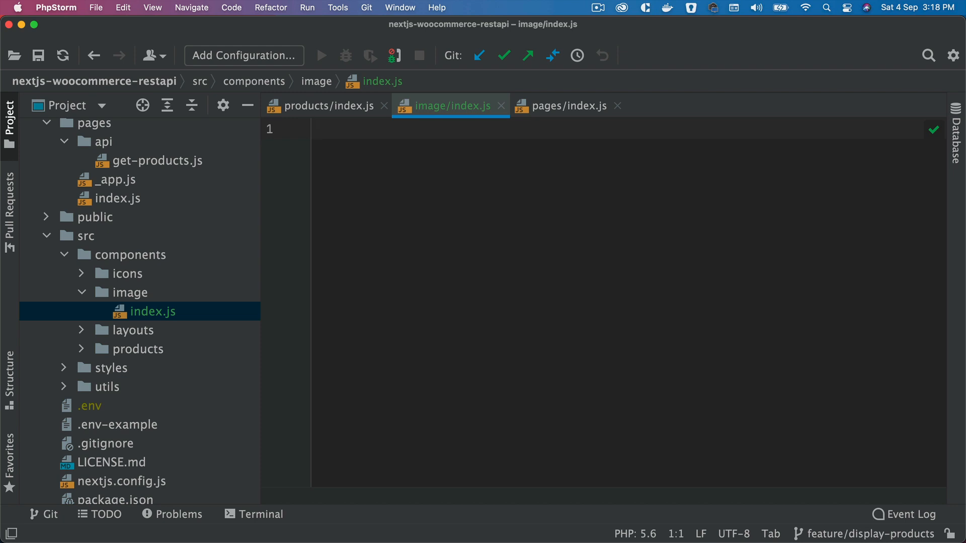
# - Paste the copied reference Image component code into image/index.js
pyautogui.click(317, 129)
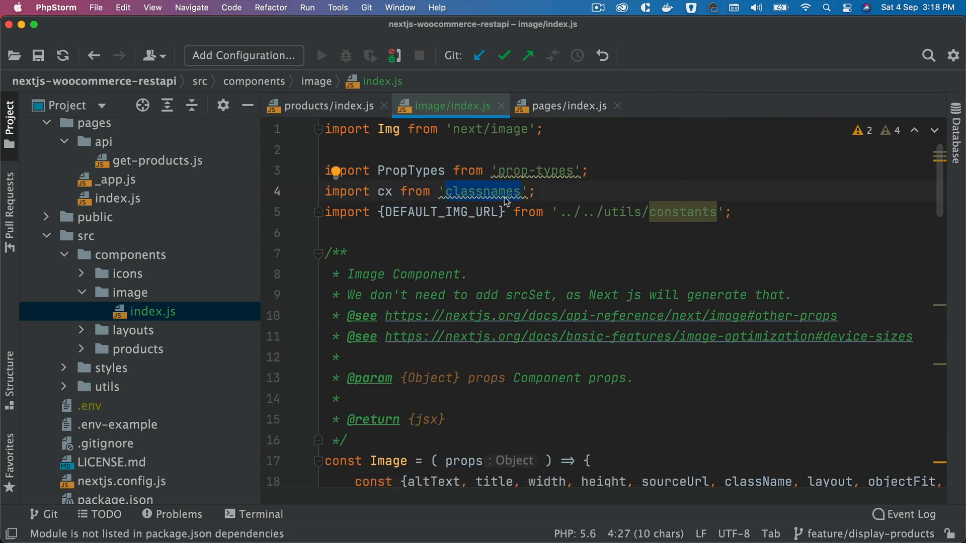
pyautogui.moveTo(456, 512)
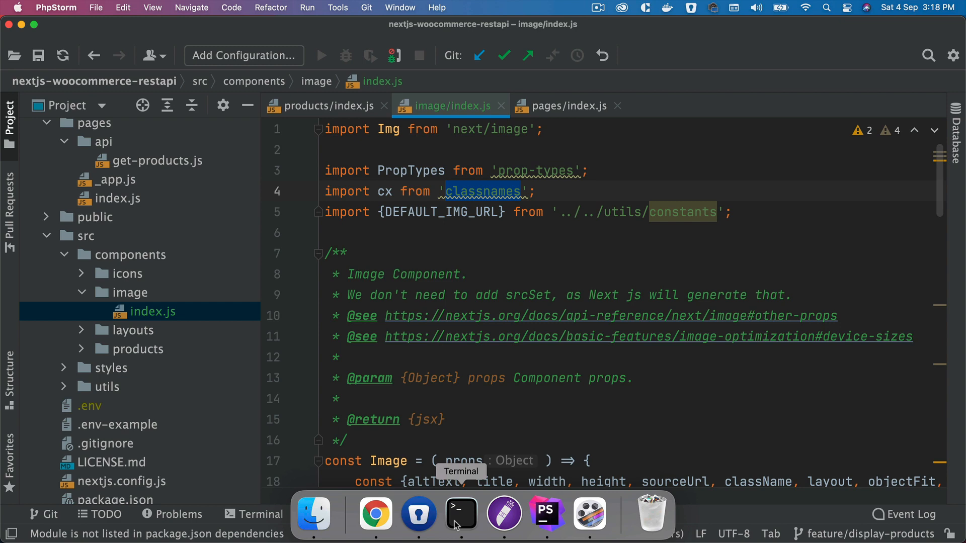
# - Run 'npm i classnames' in Terminal to install the classnames package
pyautogui.click(460, 512)
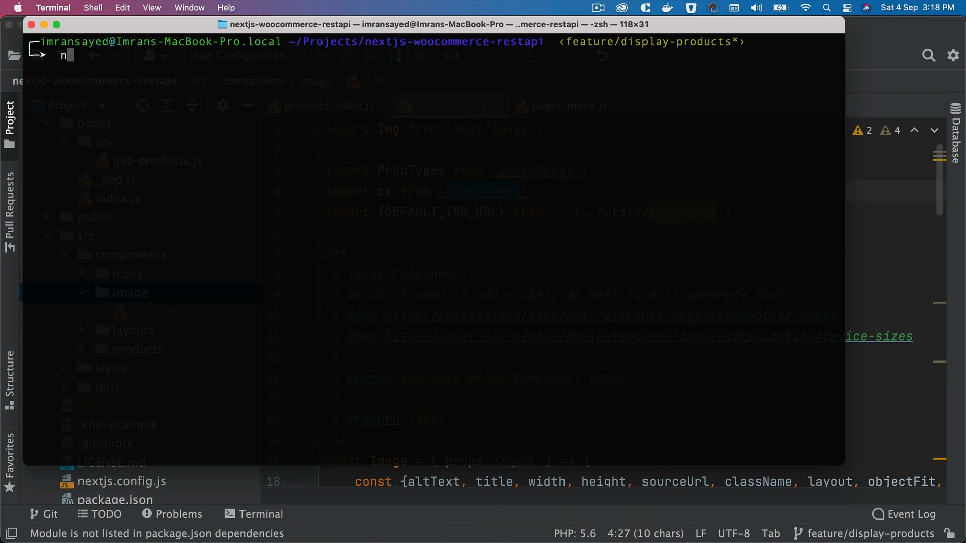
pyautogui.write('pm i classnames')
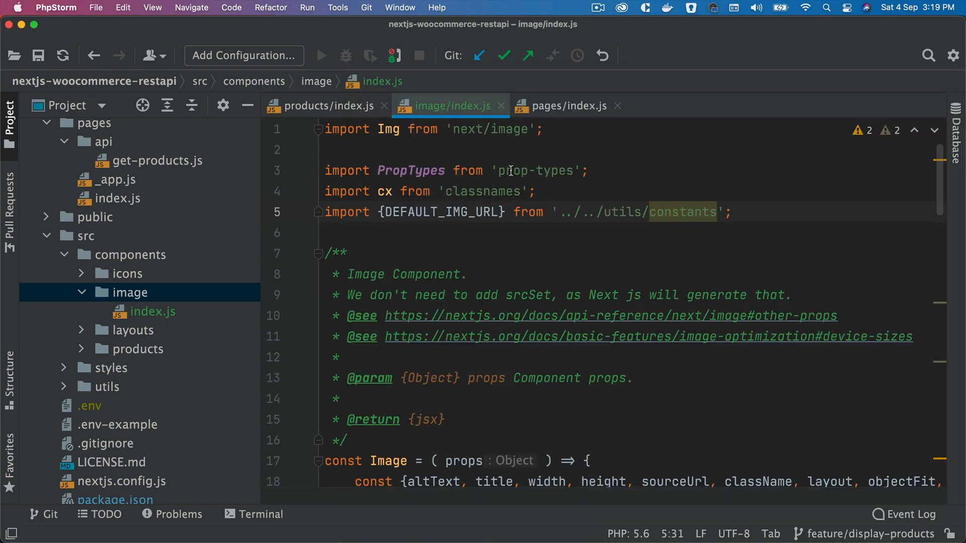
pyautogui.moveTo(510, 171)
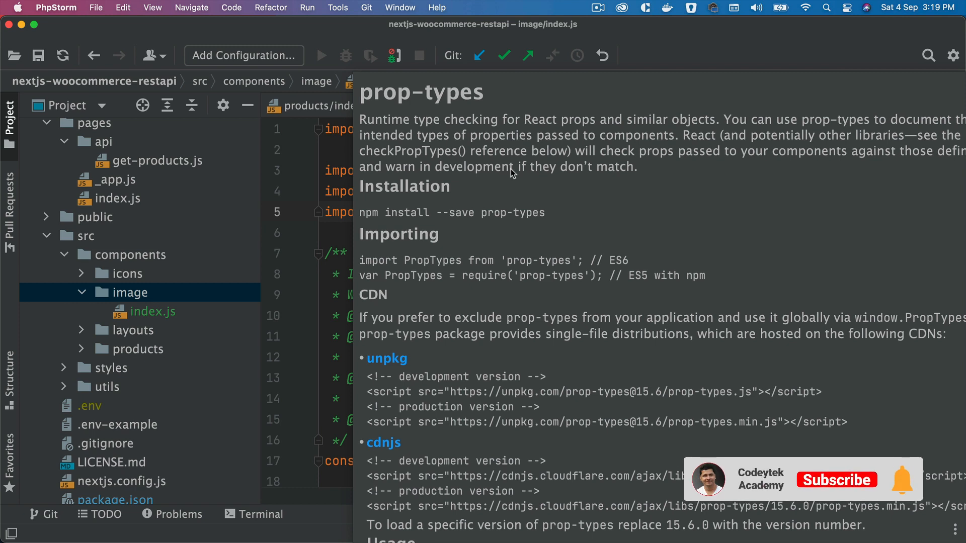
# - Dismiss the prop-types documentation and select the DEFAULT_IMG_URL import name
pyautogui.click(836, 480)
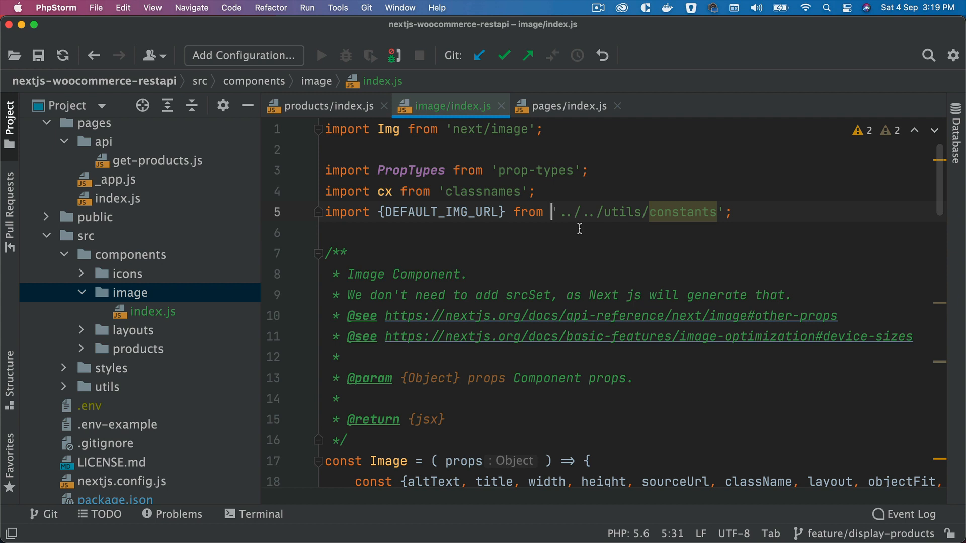
pyautogui.moveTo(445, 187)
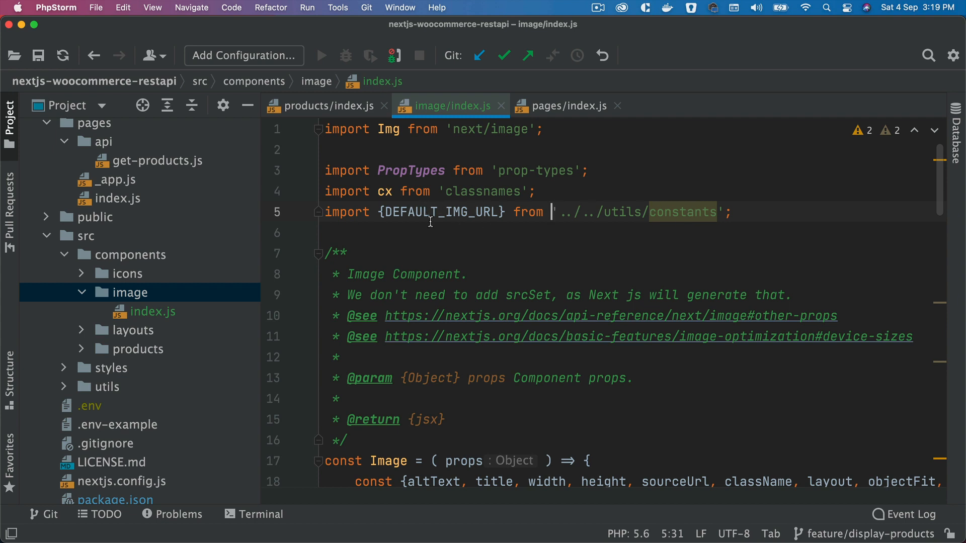
pyautogui.doubleClick(440, 212)
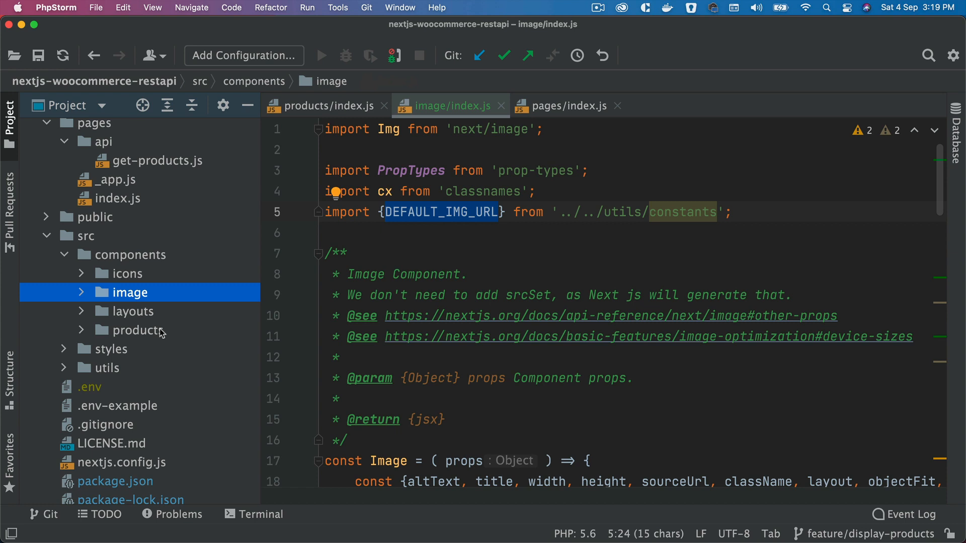
pyautogui.click(109, 368)
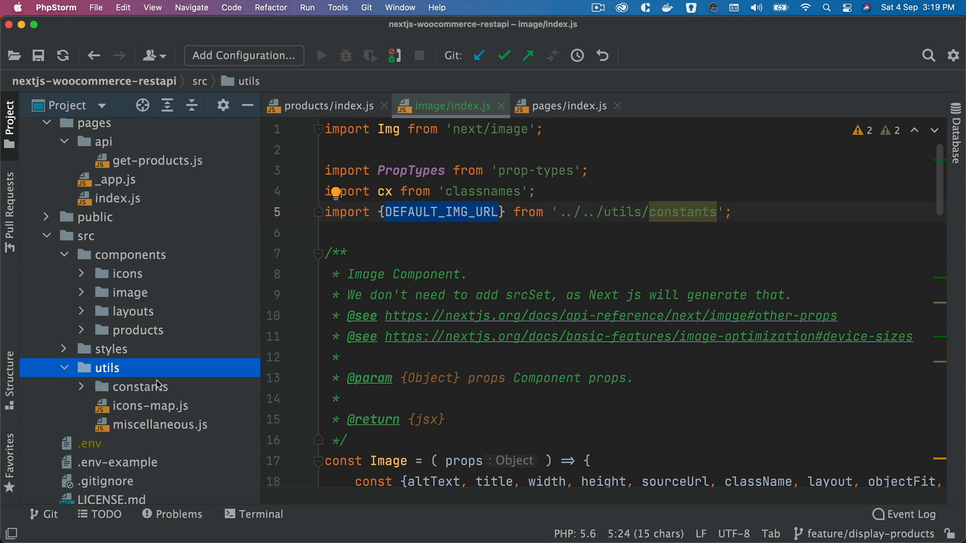
pyautogui.click(139, 386)
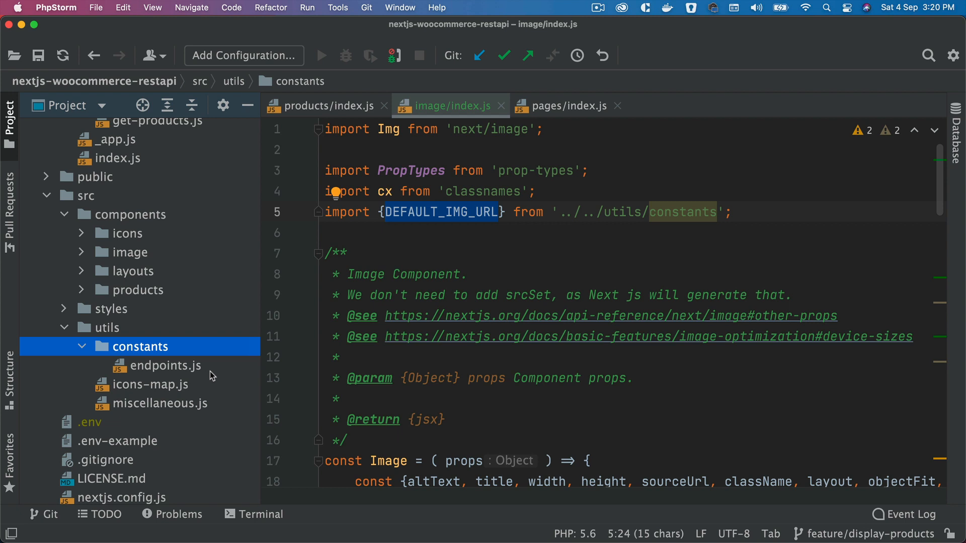
pyautogui.rightClick(141, 347)
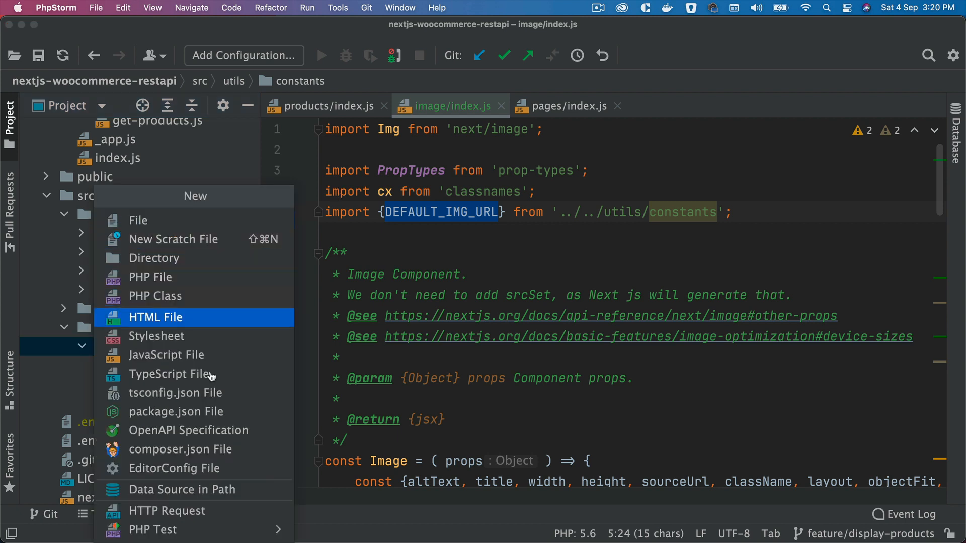
pyautogui.click(166, 355)
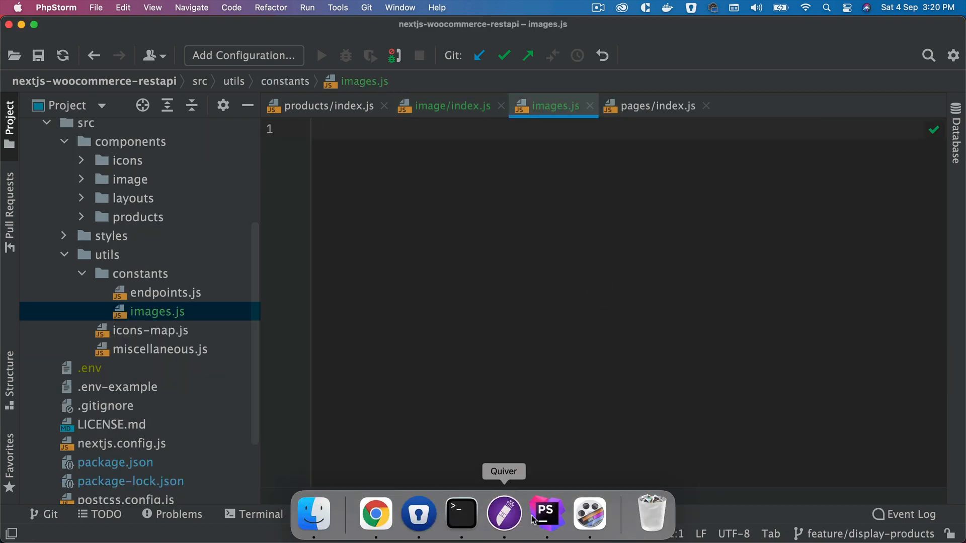
pyautogui.write("export const DEFAULT_IMG_URL = 'https://via.placeholder.com/400x225';")
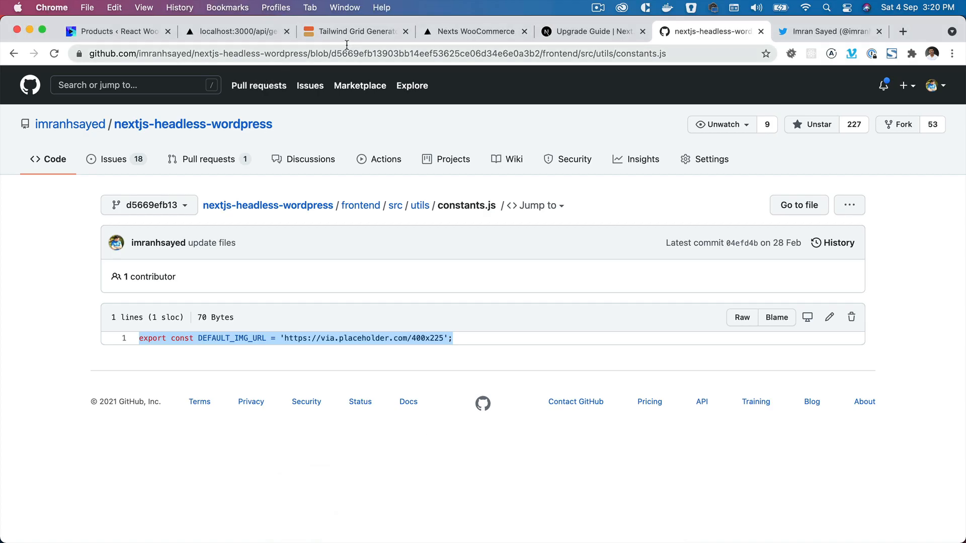
# - Inspect the Rayban Sunglasses heading in Chrome, then change the placeholder width from 400 to 380
pyautogui.rightClick(43, 142)
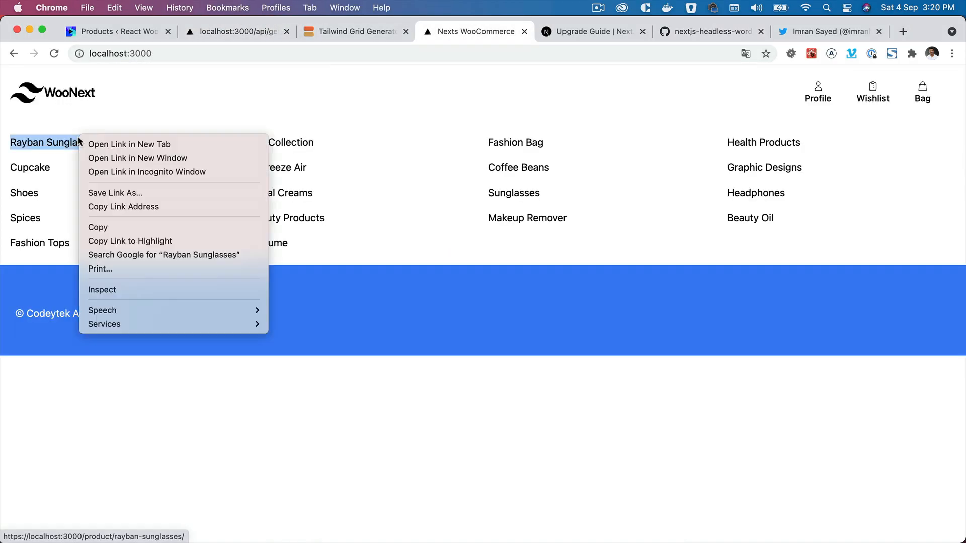
pyautogui.click(122, 289)
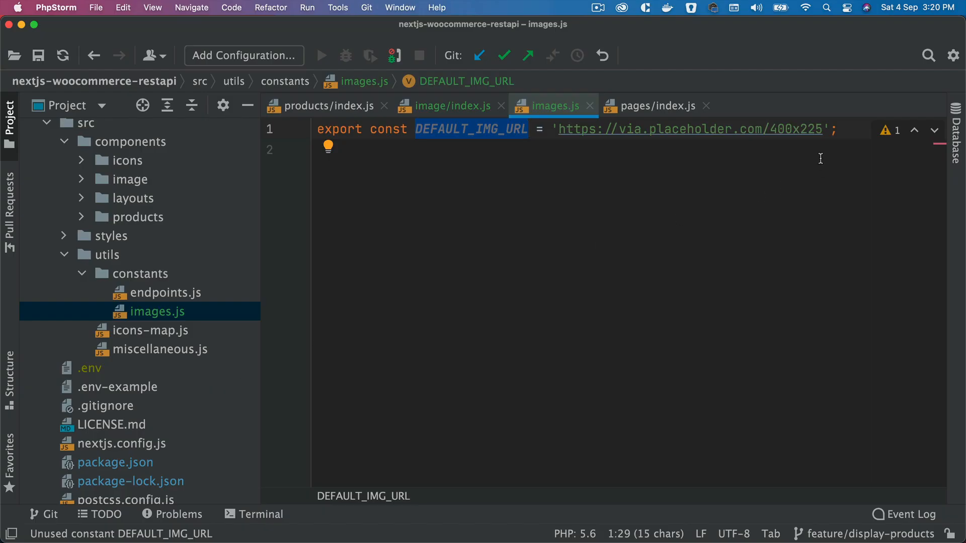
pyautogui.doubleClick(781, 130)
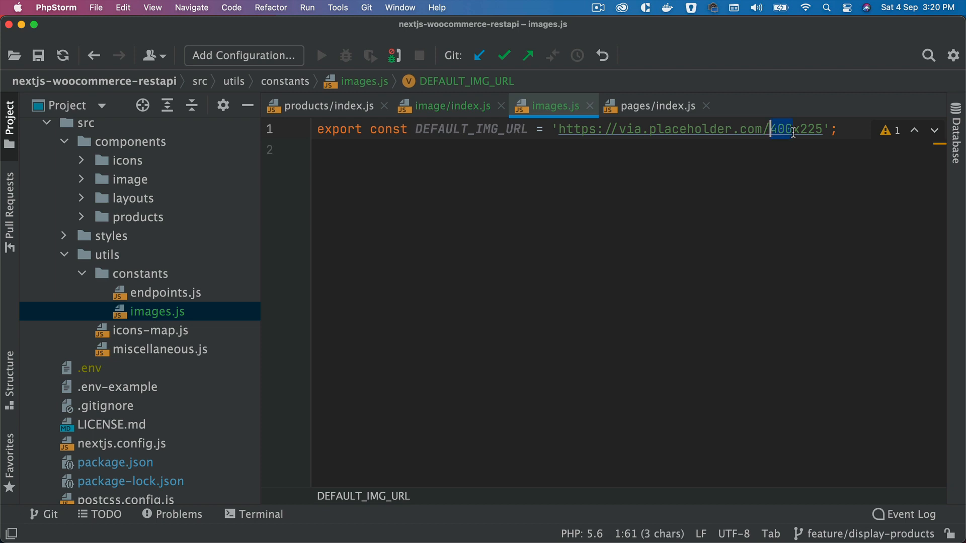
pyautogui.write('380')
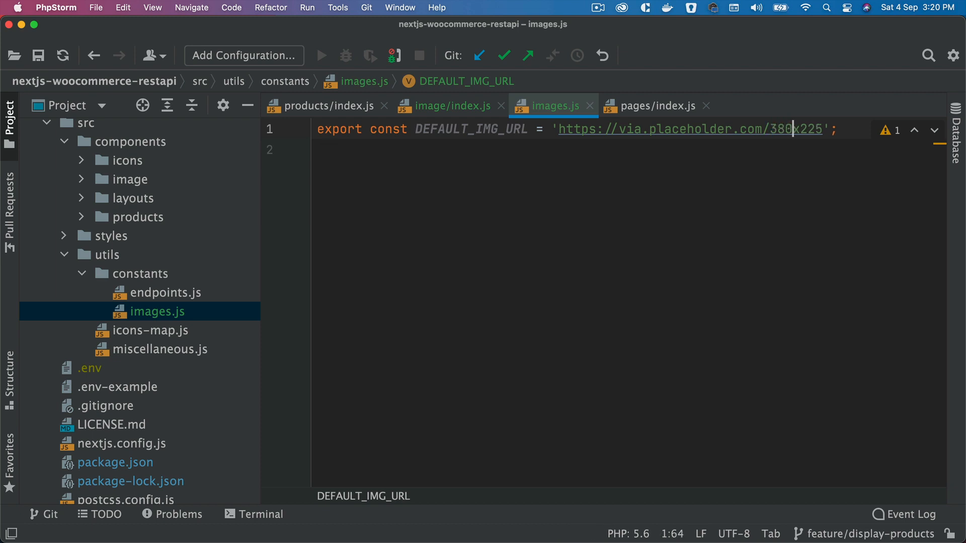
pyautogui.doubleClick(810, 129)
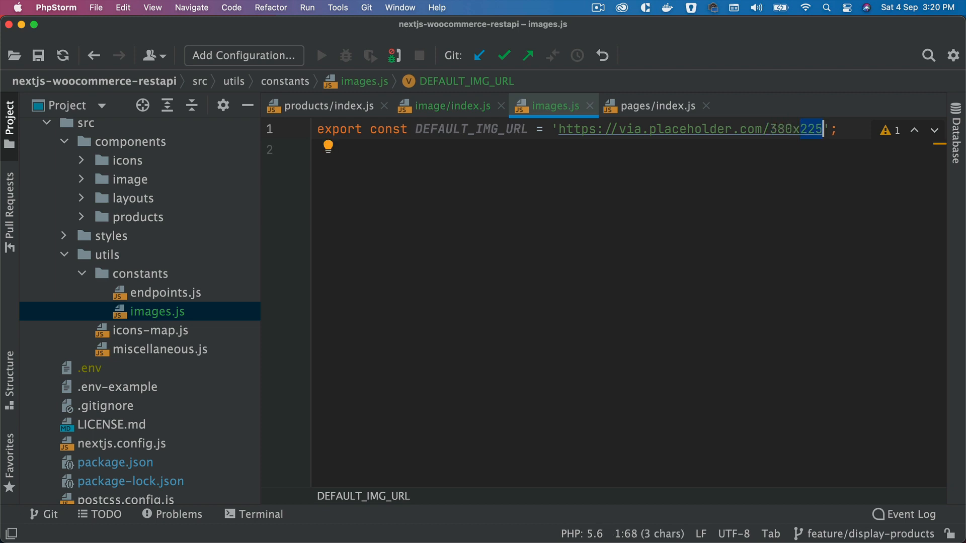
# - Make the placeholder 380x380 and point the Image component's import at '../../utils/constants/images'
pyautogui.write('380')
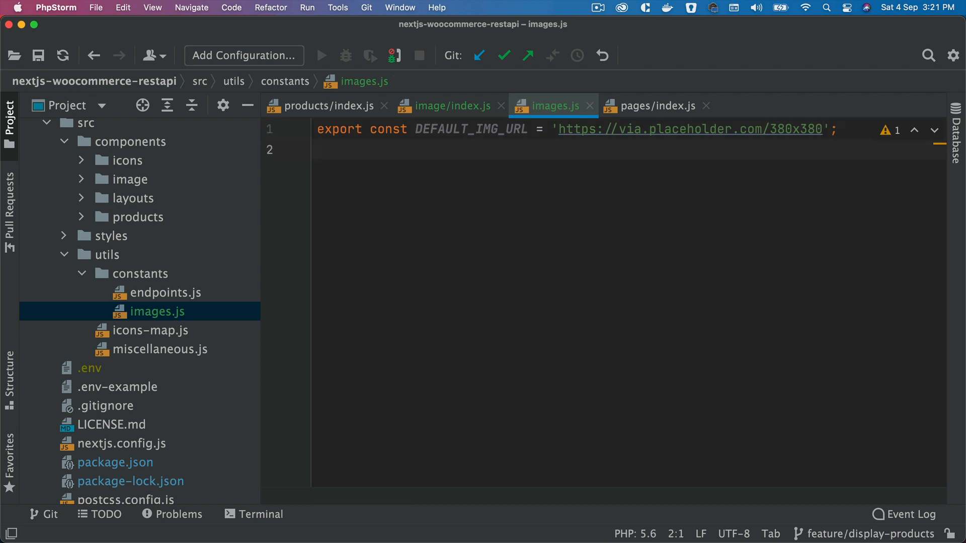
pyautogui.click(451, 106)
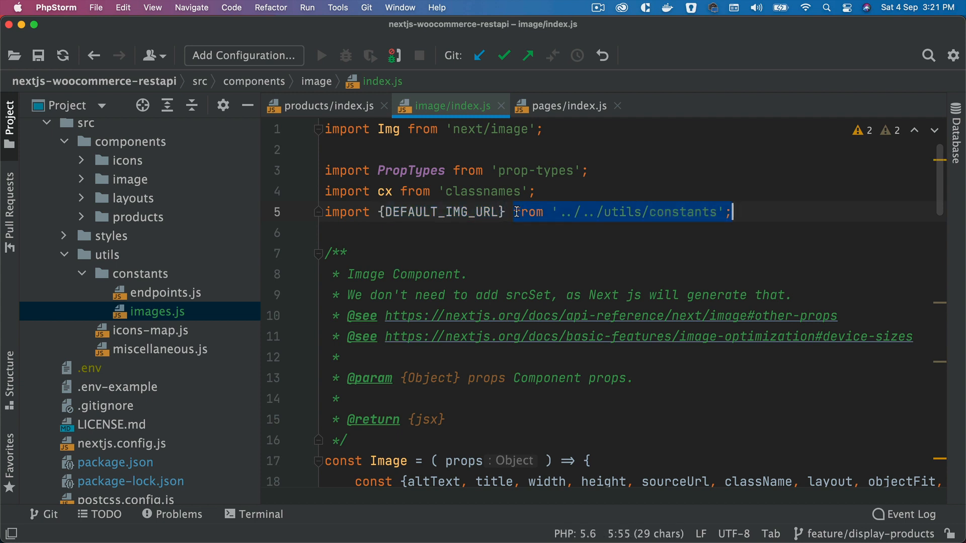
pyautogui.press('Delete')
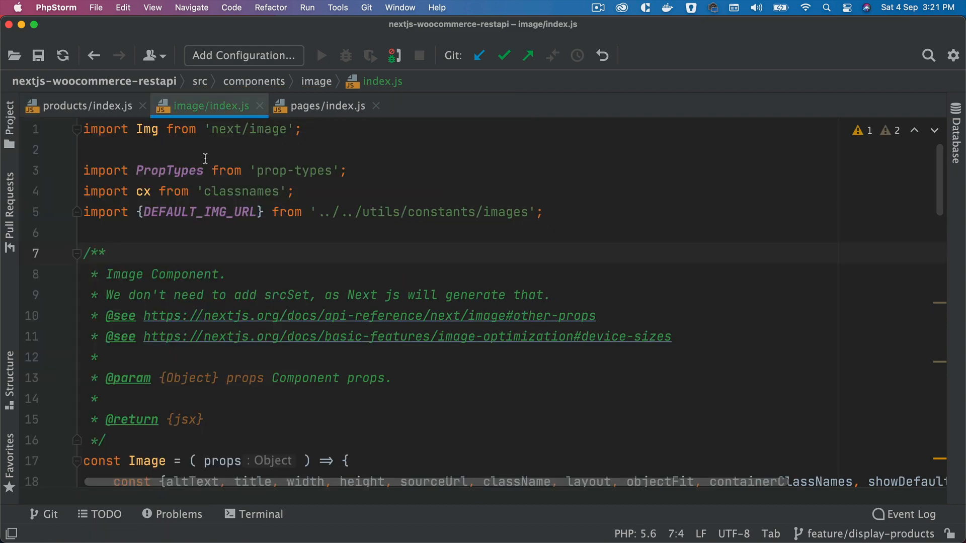
# - Select the next/image module name in the Image component, then switch to Chrome
pyautogui.doubleClick(147, 130)
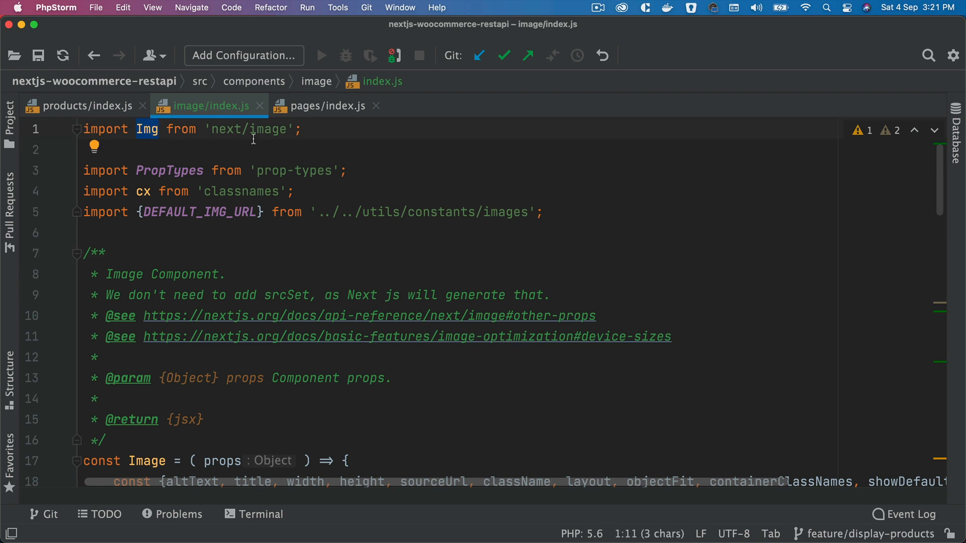
pyautogui.moveTo(288, 130)
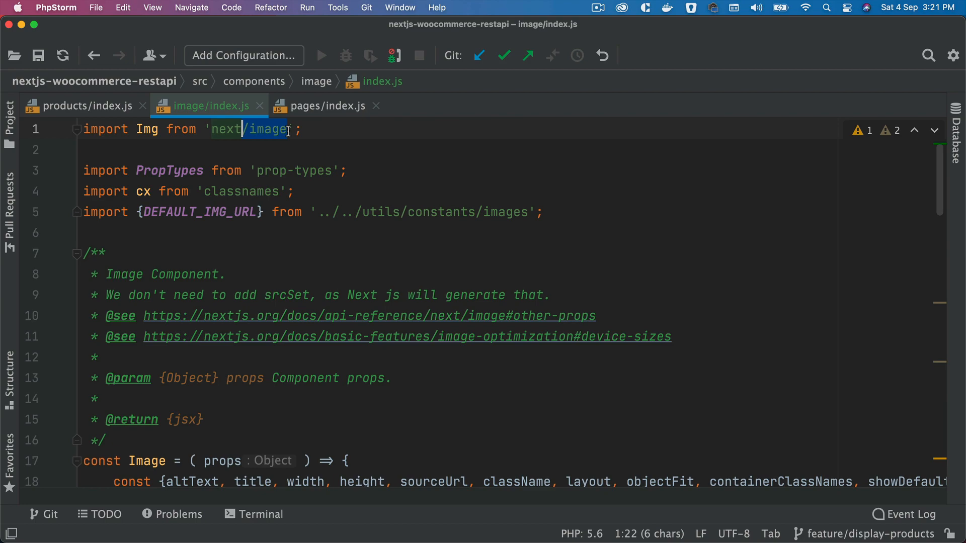
pyautogui.click(375, 513)
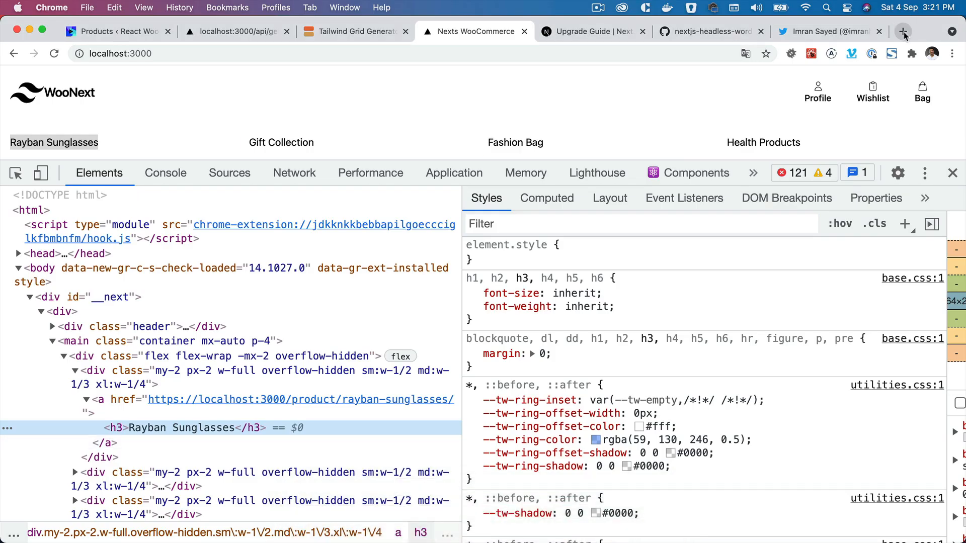
# - Look up the Next.js next/image documentation from a Google search and read its Usage section
pyautogui.click(903, 31)
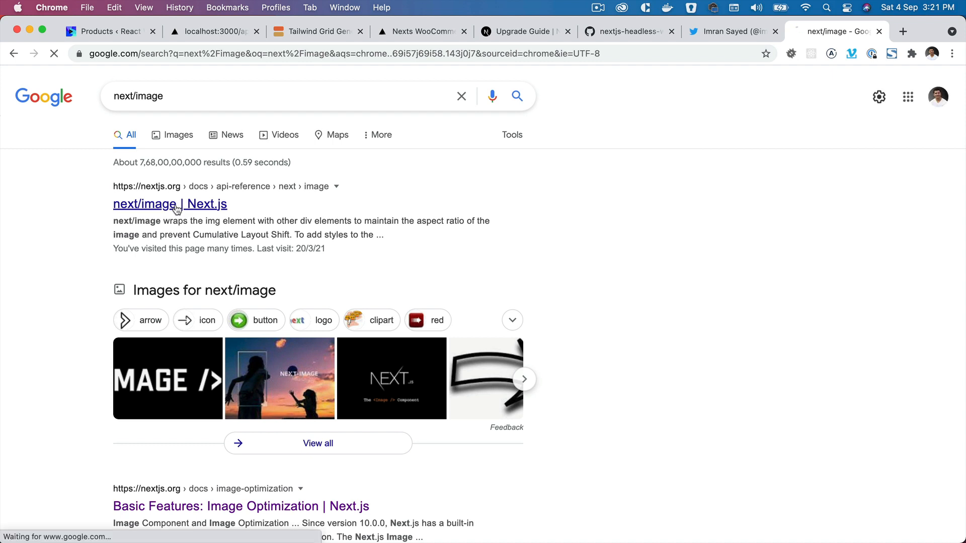
pyautogui.click(169, 204)
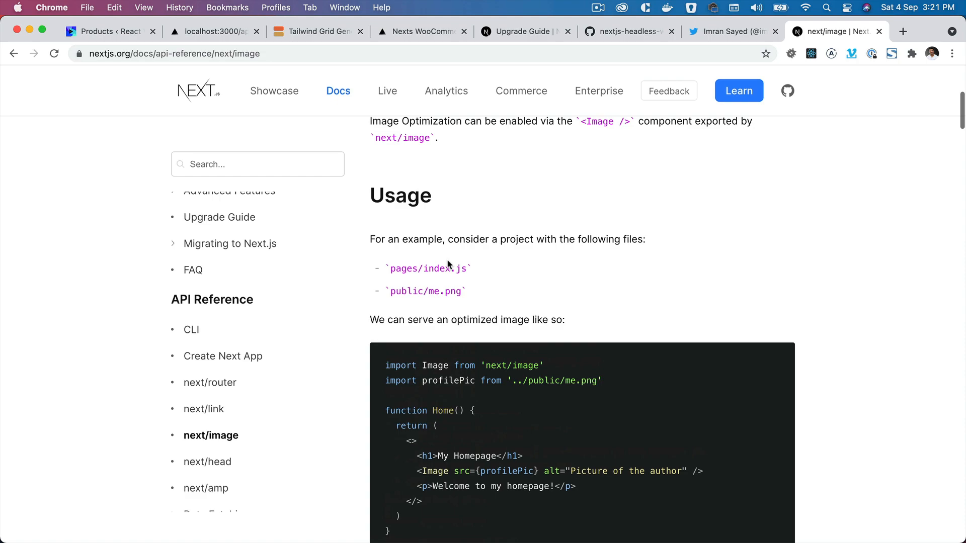
pyautogui.scroll(-3)
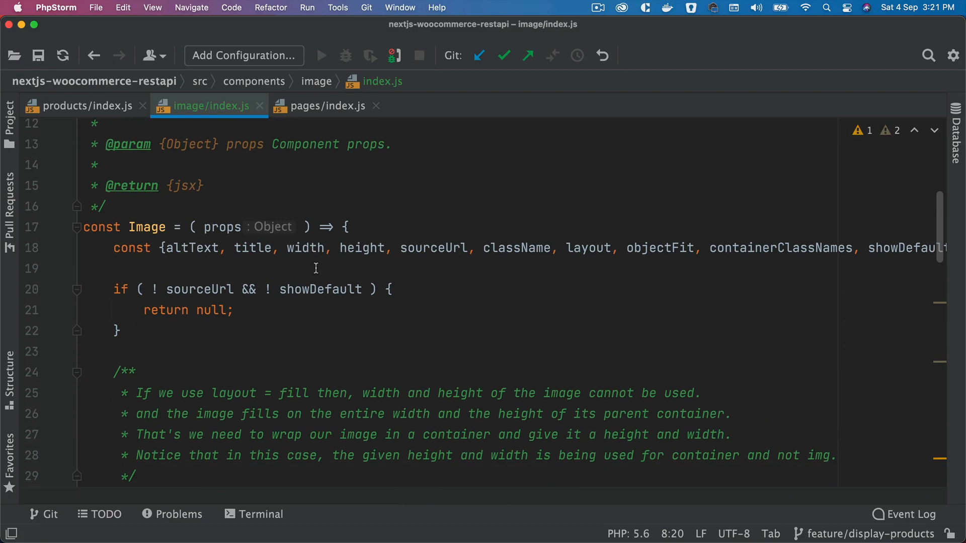
pyautogui.doubleClick(146, 226)
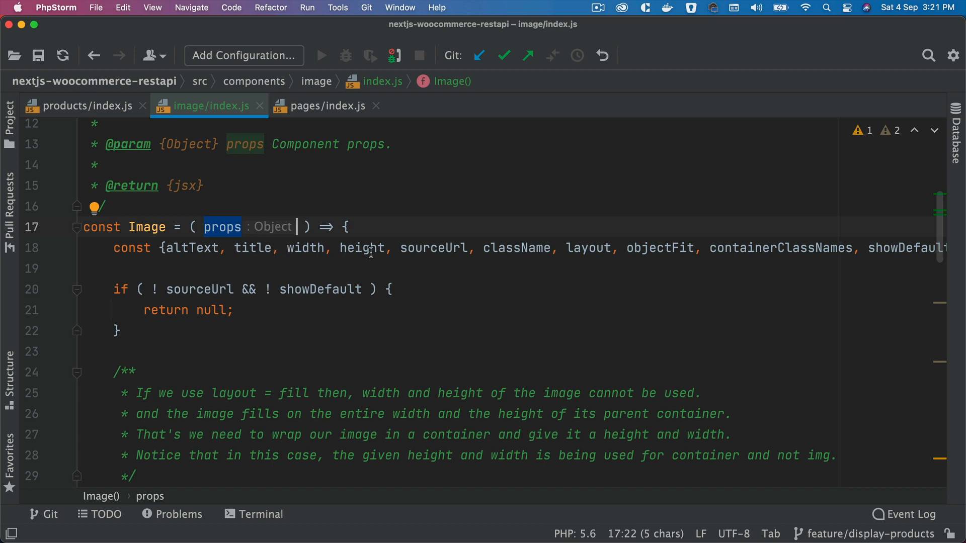
pyautogui.moveTo(607, 252)
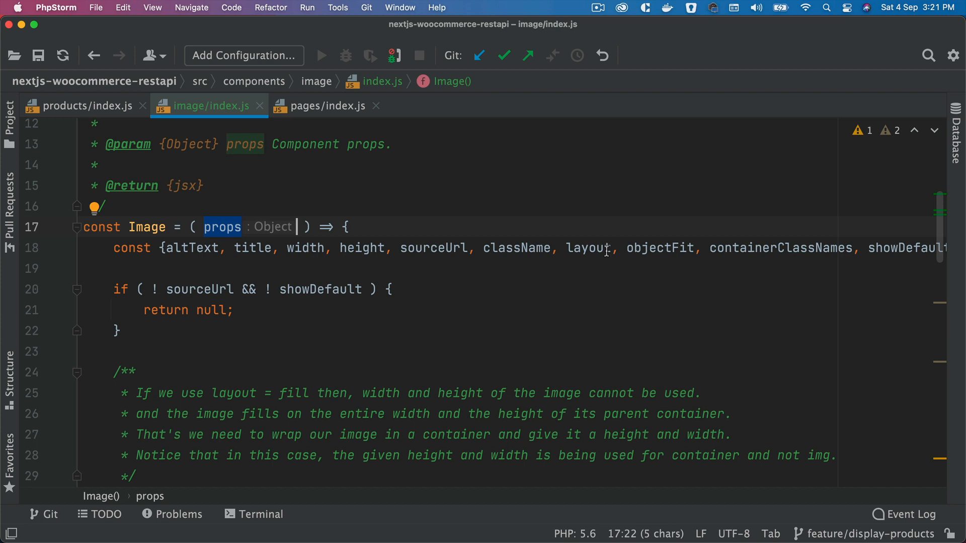
pyautogui.moveTo(589, 249)
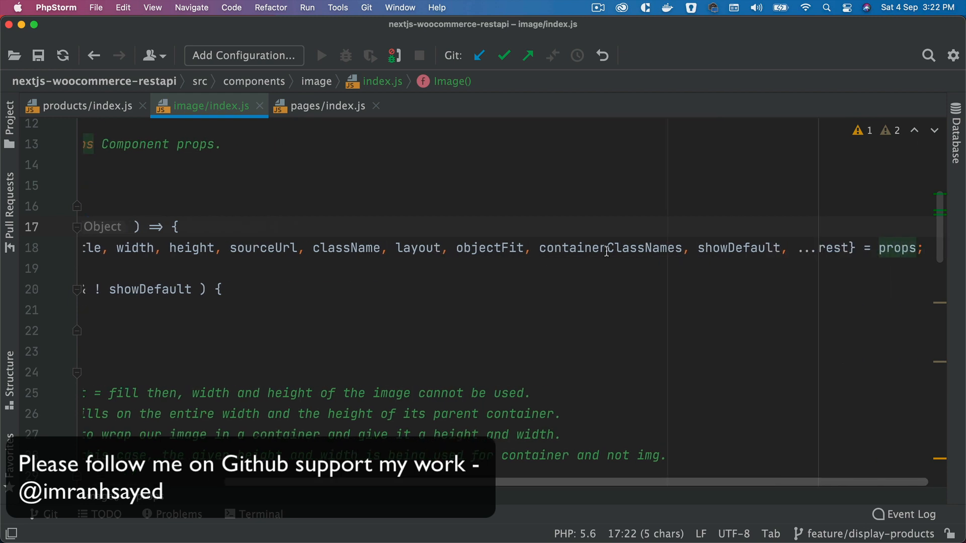
pyautogui.doubleClick(737, 249)
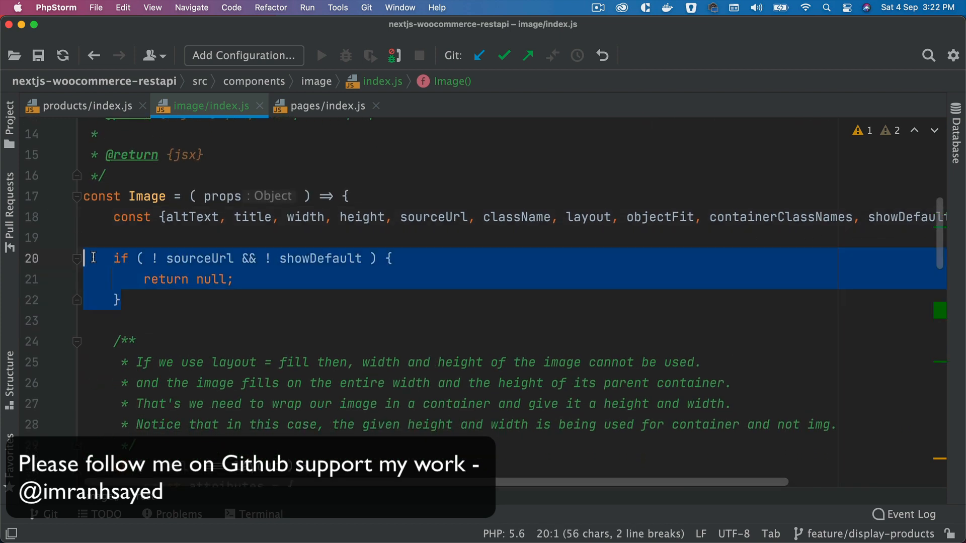
pyautogui.click(342, 258)
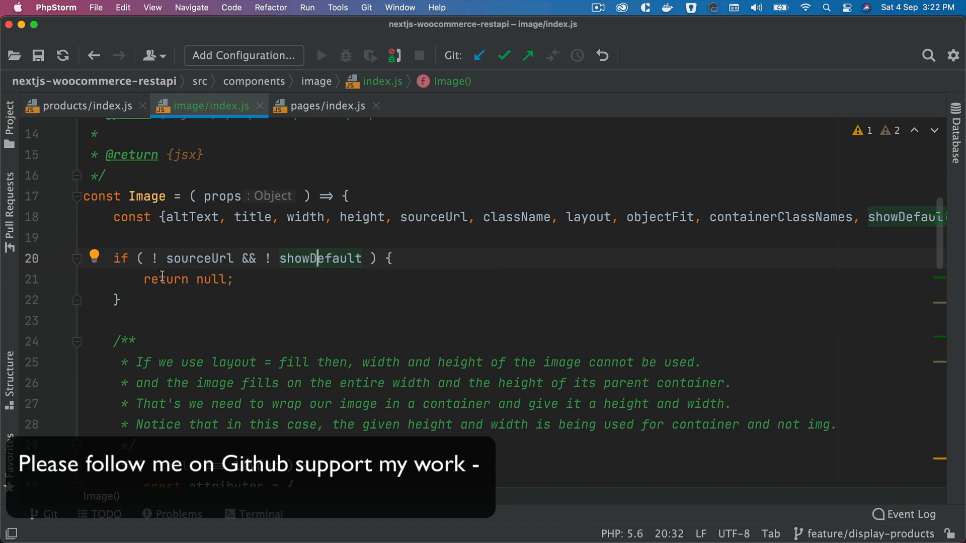
pyautogui.scroll(-3)
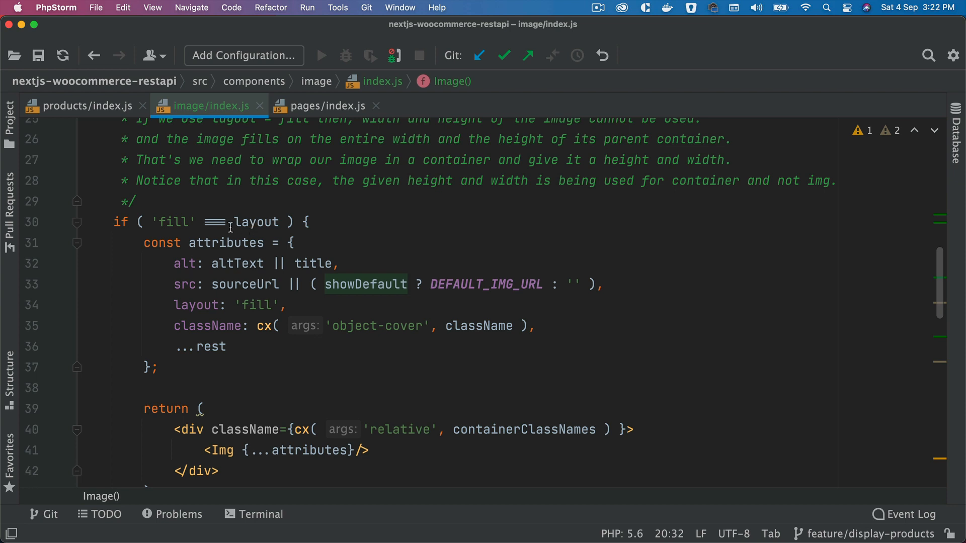
# - Walk through the fill branch: its attributes object, the alt key and the DEFAULT_IMG_URL src fallback
pyautogui.doubleClick(174, 221)
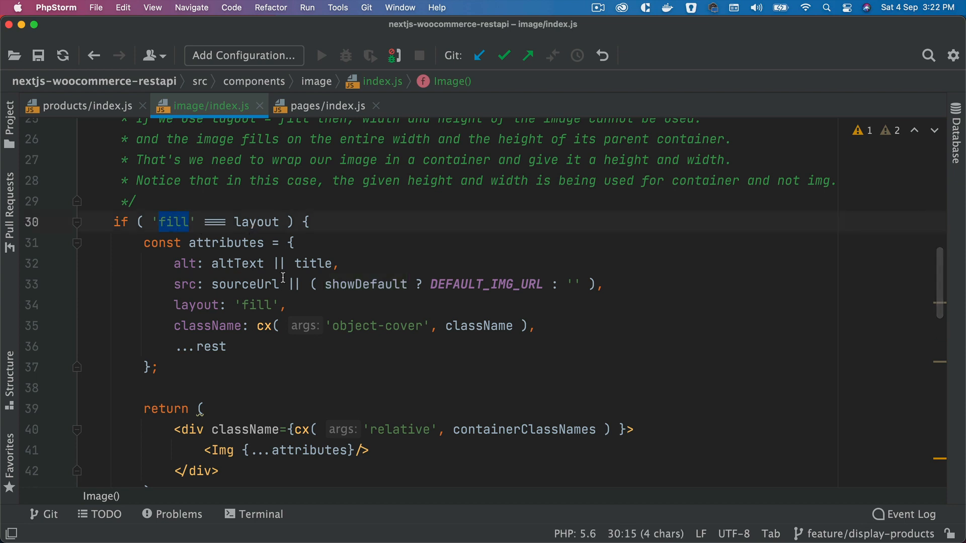
pyautogui.doubleClick(227, 243)
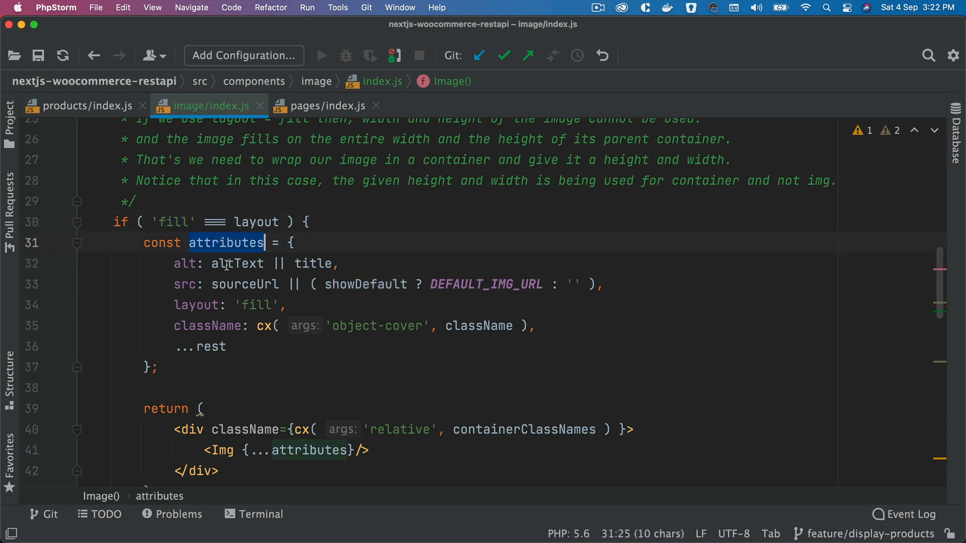
pyautogui.click(188, 264)
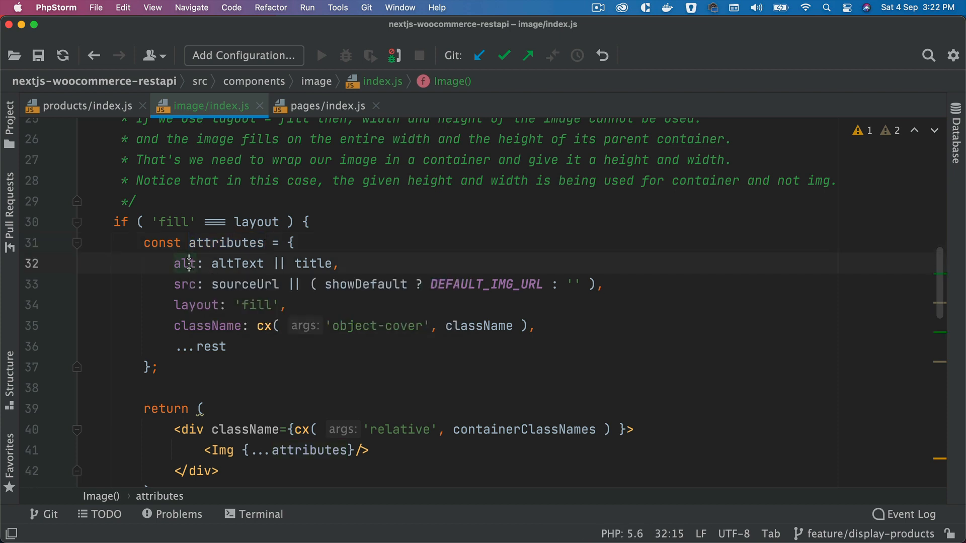
pyautogui.doubleClick(186, 264)
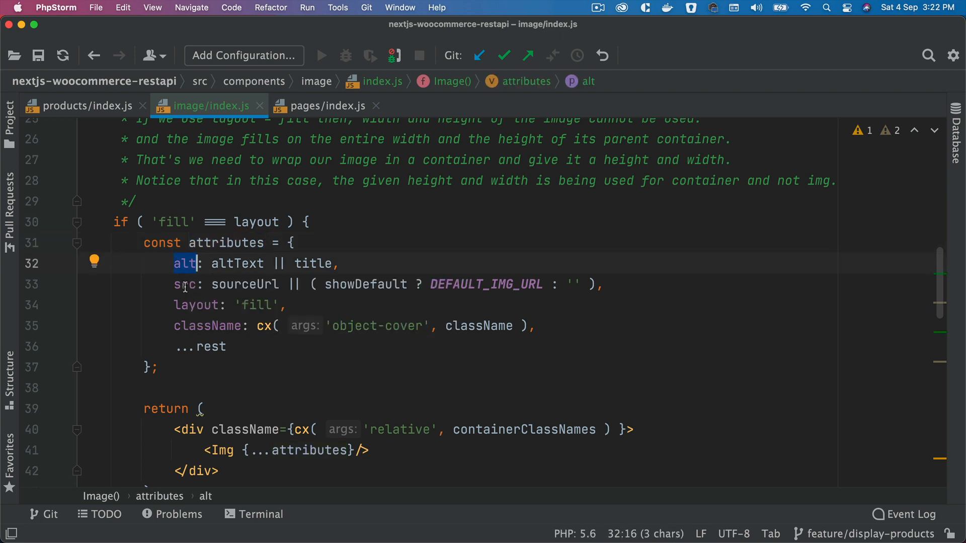
pyautogui.click(186, 284)
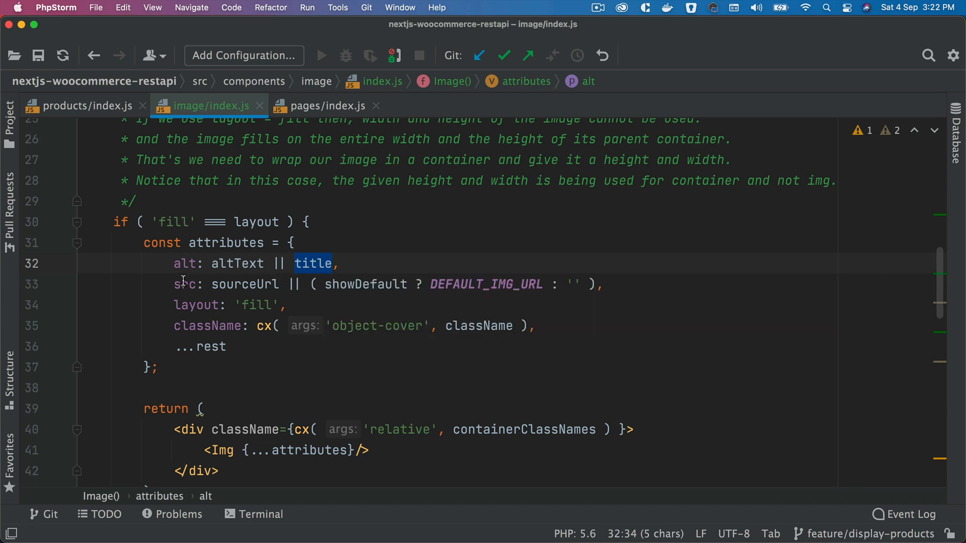
pyautogui.doubleClick(245, 284)
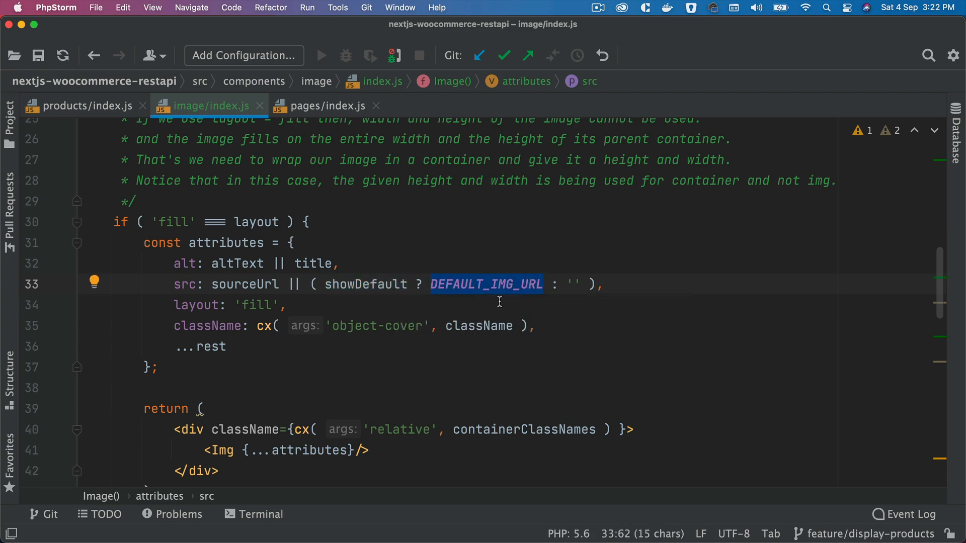
pyautogui.moveTo(576, 286)
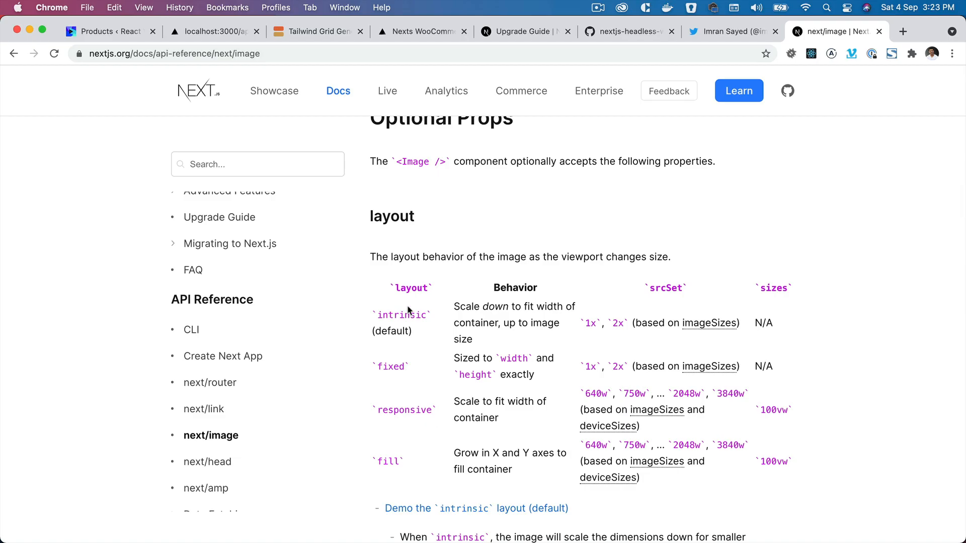
# - Check the layout column and its fill option in the Next.js docs table
pyautogui.doubleClick(410, 288)
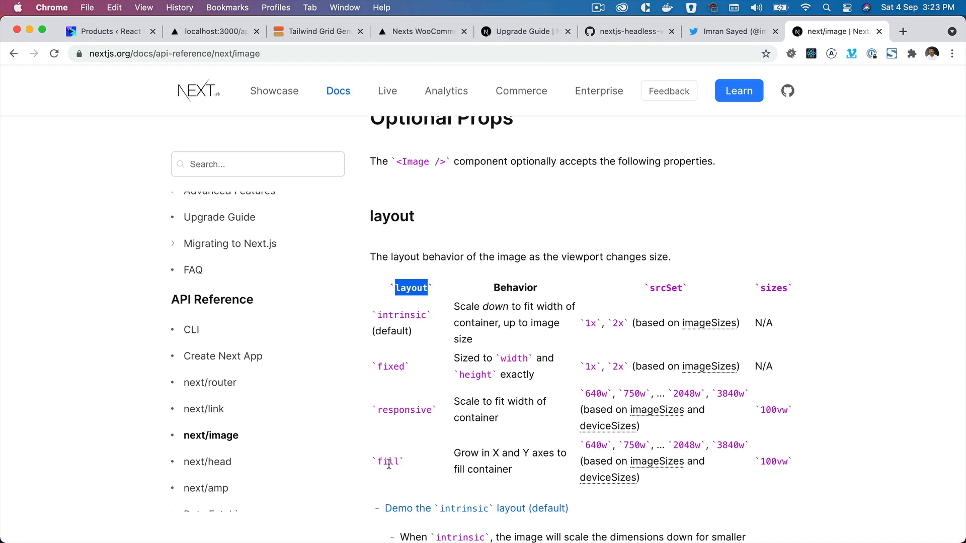
pyautogui.doubleClick(387, 462)
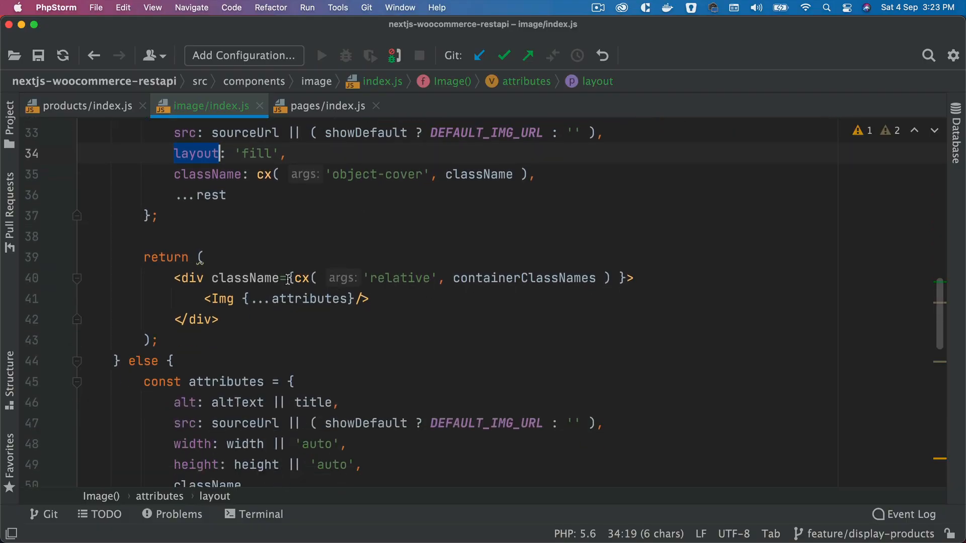
pyautogui.doubleClick(523, 278)
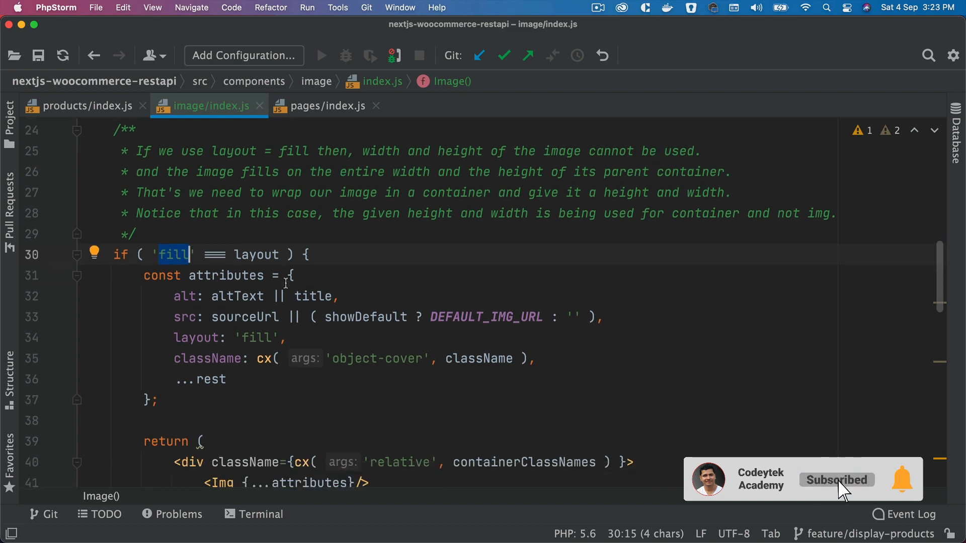
pyautogui.scroll(-3)
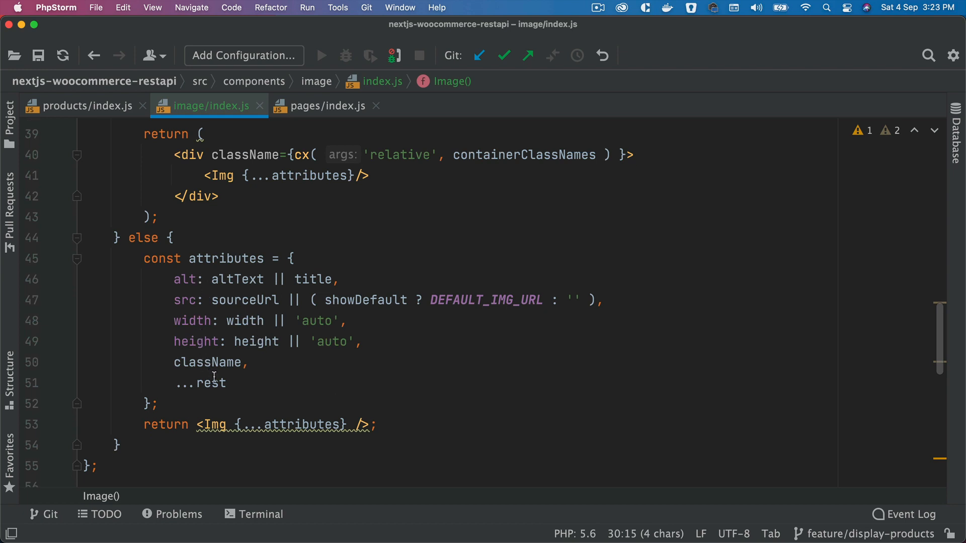
pyautogui.moveTo(211, 330)
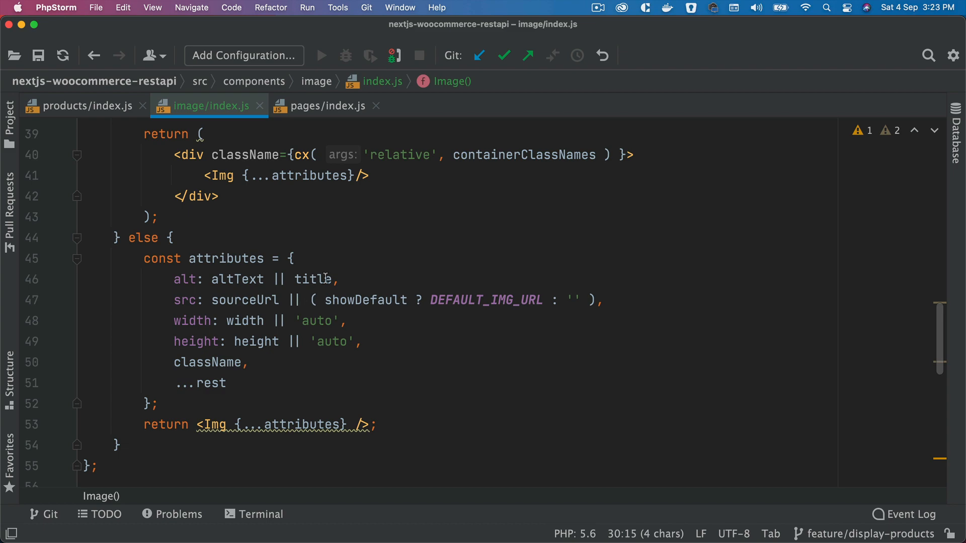
pyautogui.scroll(-3)
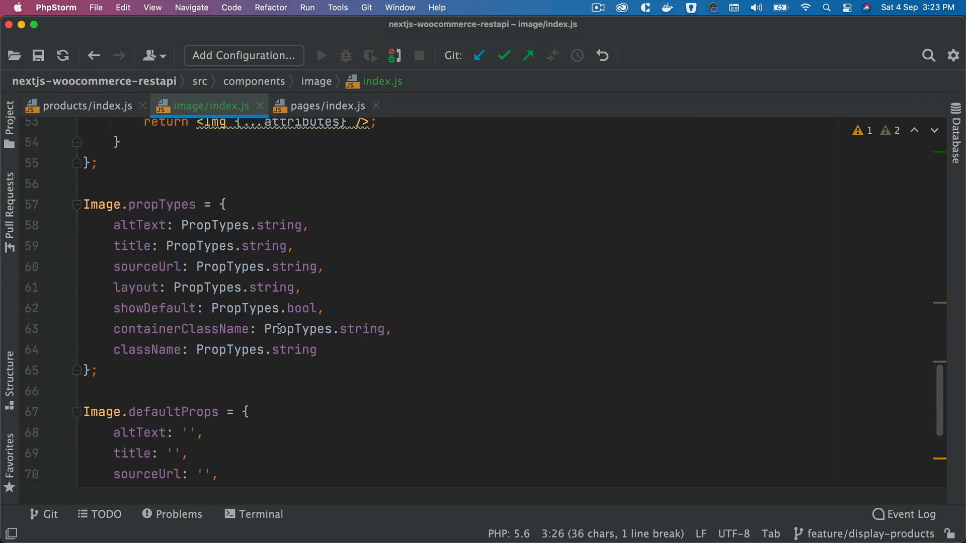
# - Change the default className to 'product__image', review showDefault, and move to images.js with DEFAULT_IMG_URL
pyautogui.moveTo(114, 265); pyautogui.dragTo(318, 349)
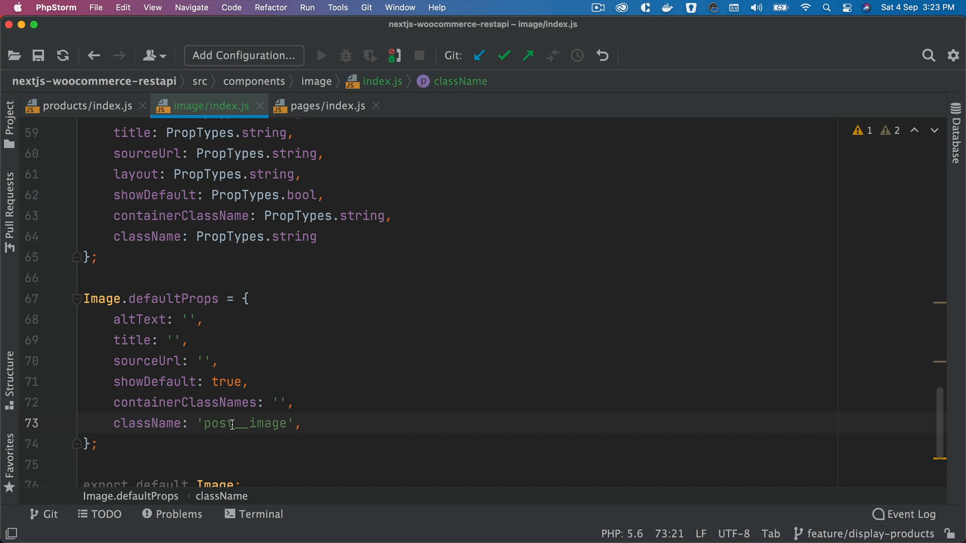
pyautogui.doubleClick(218, 423)
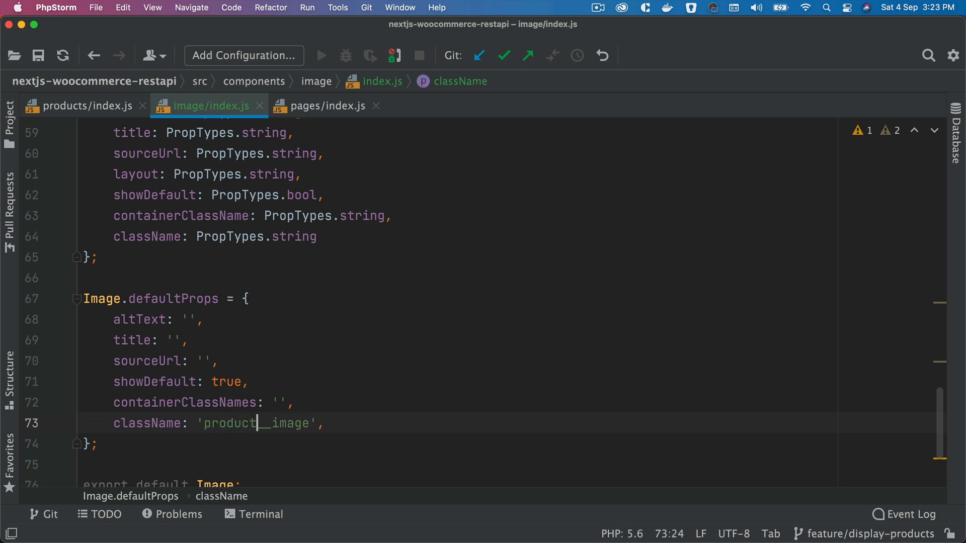
pyautogui.click(154, 381)
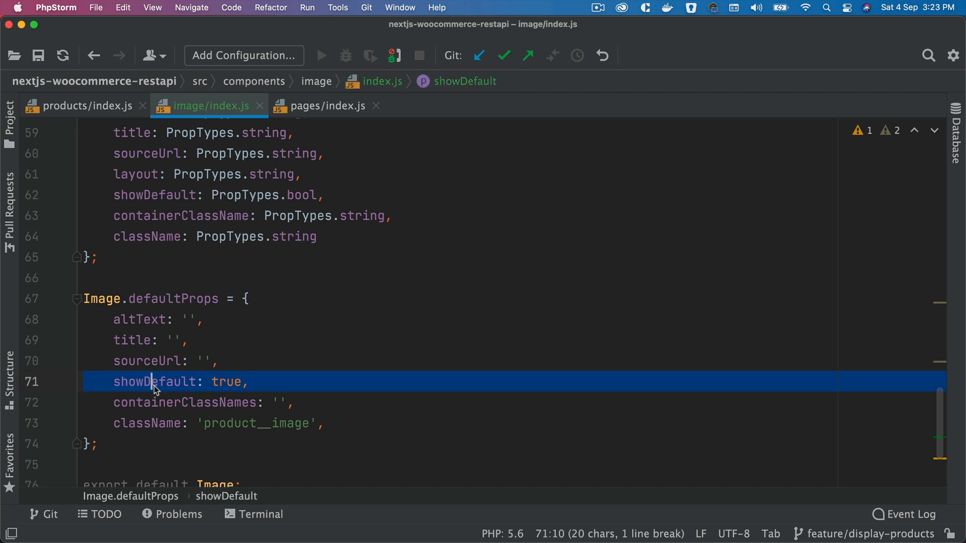
pyautogui.doubleClick(154, 381)
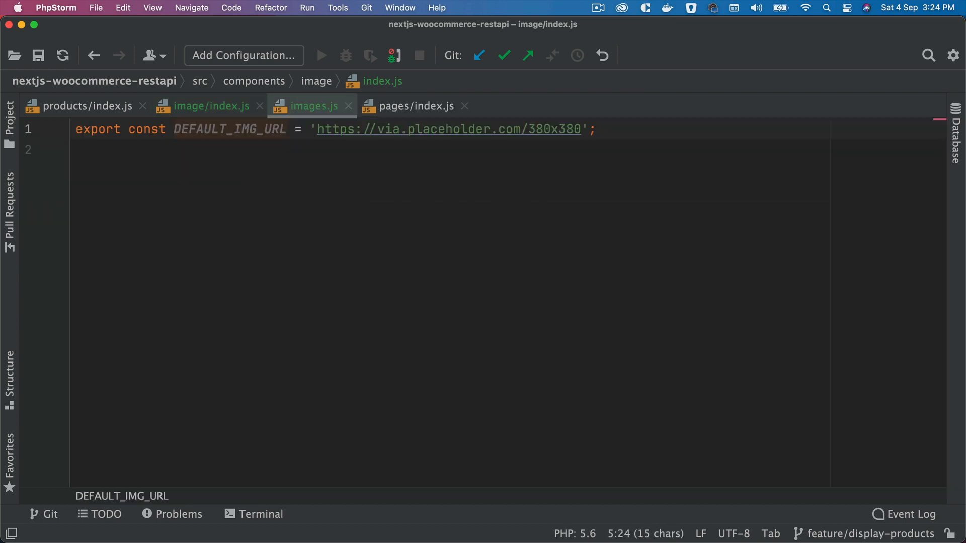
pyautogui.click(312, 105)
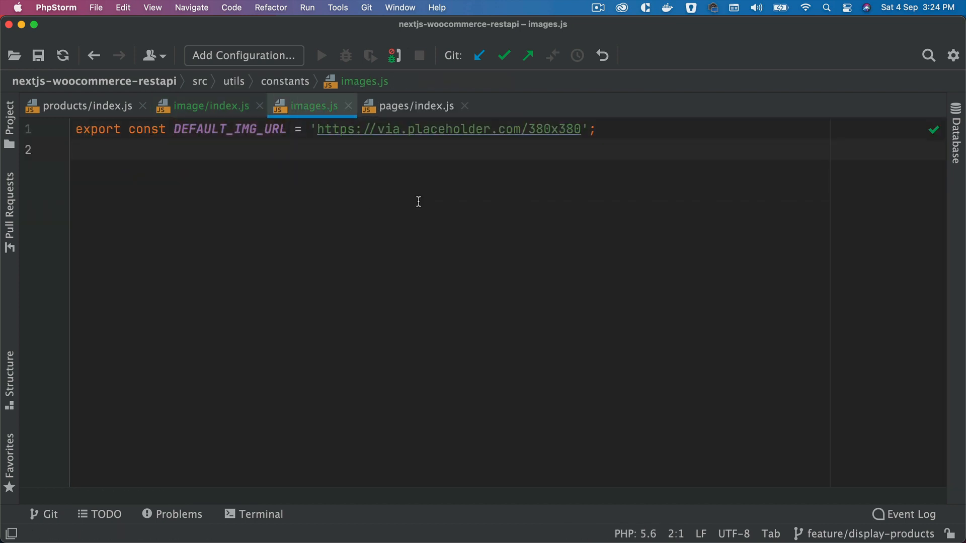